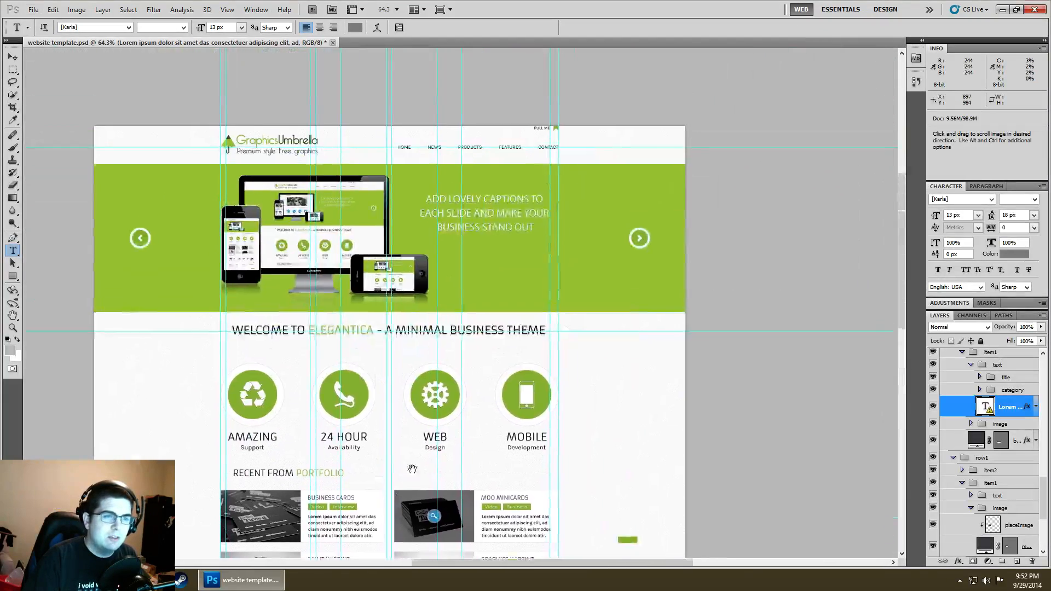
Zoom into the Say It In Print portfolio paragraph, triggering the missing Karla fonts warning
{"action": "scroll", "scroll_direction": "down", "scroll_amount": 3}
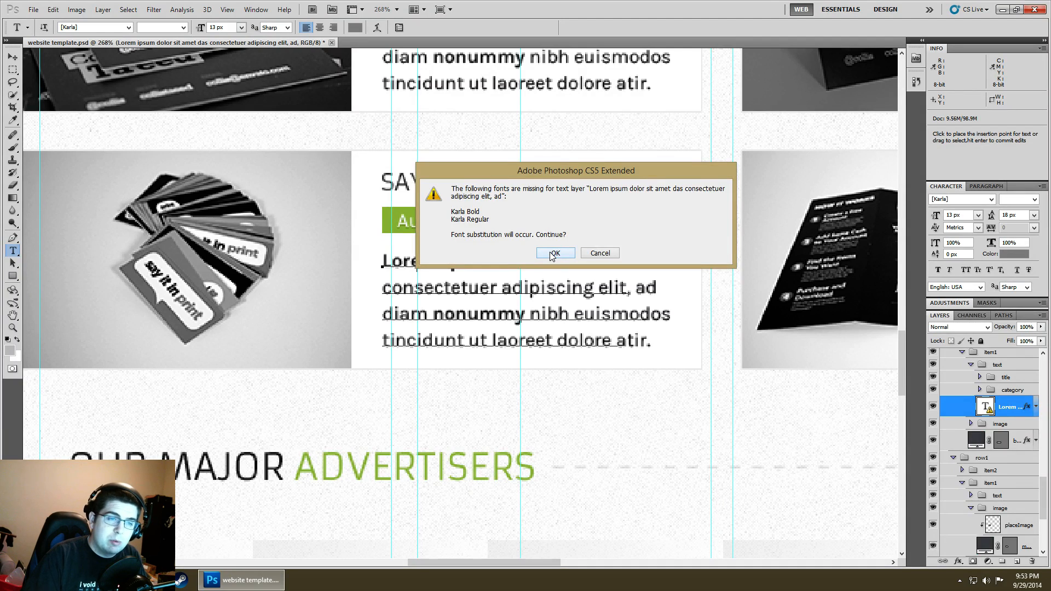
Accept Myriad Pro substitution for Karla and review the font family, style and size lists
{"action": "left_click", "coordinate": [552, 253]}
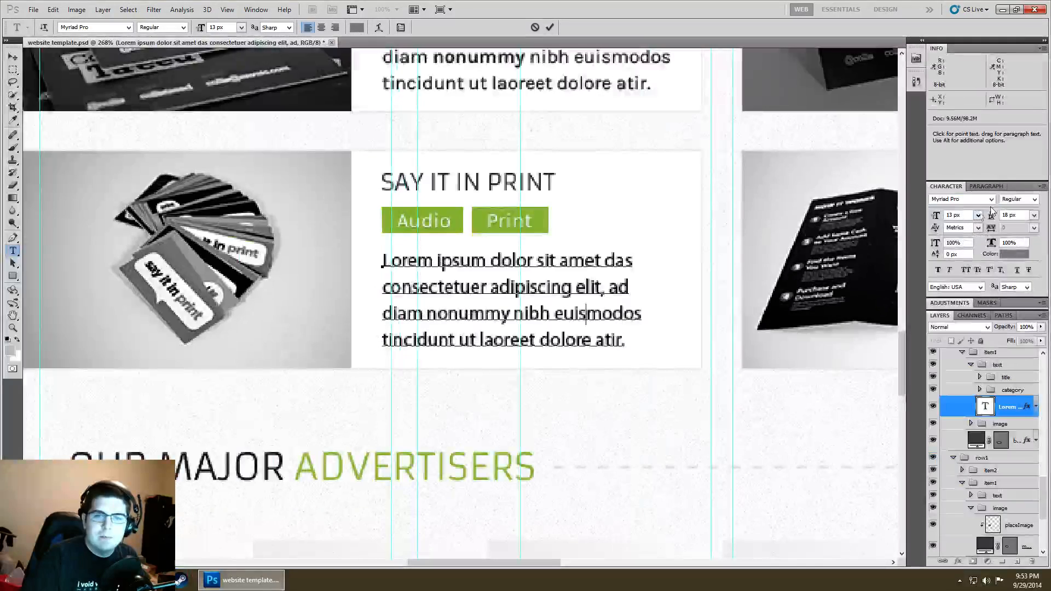
{"action": "left_click", "coordinate": [990, 199]}
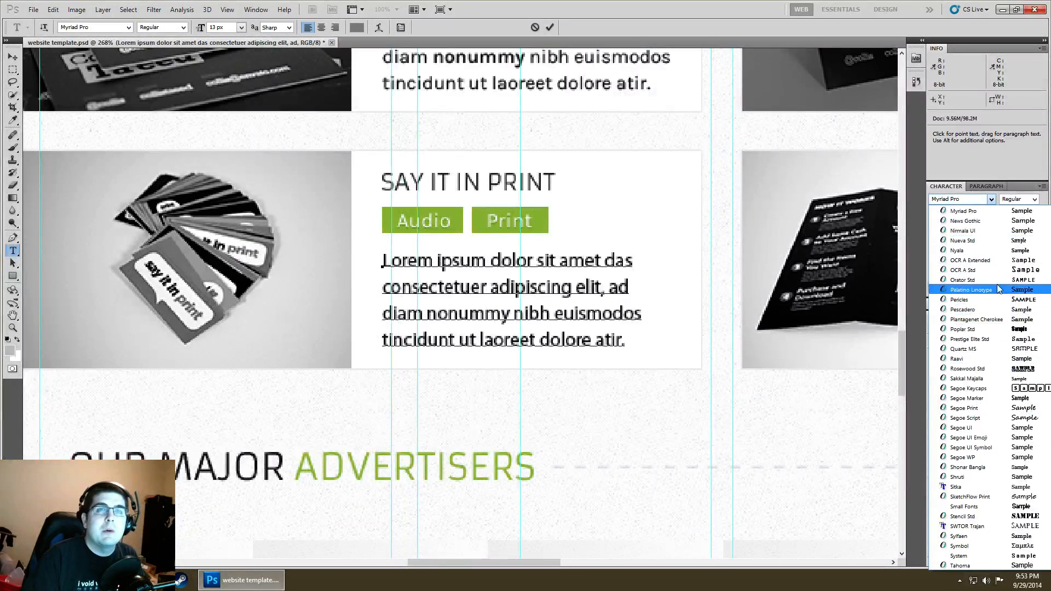
{"action": "left_click", "coordinate": [1035, 200]}
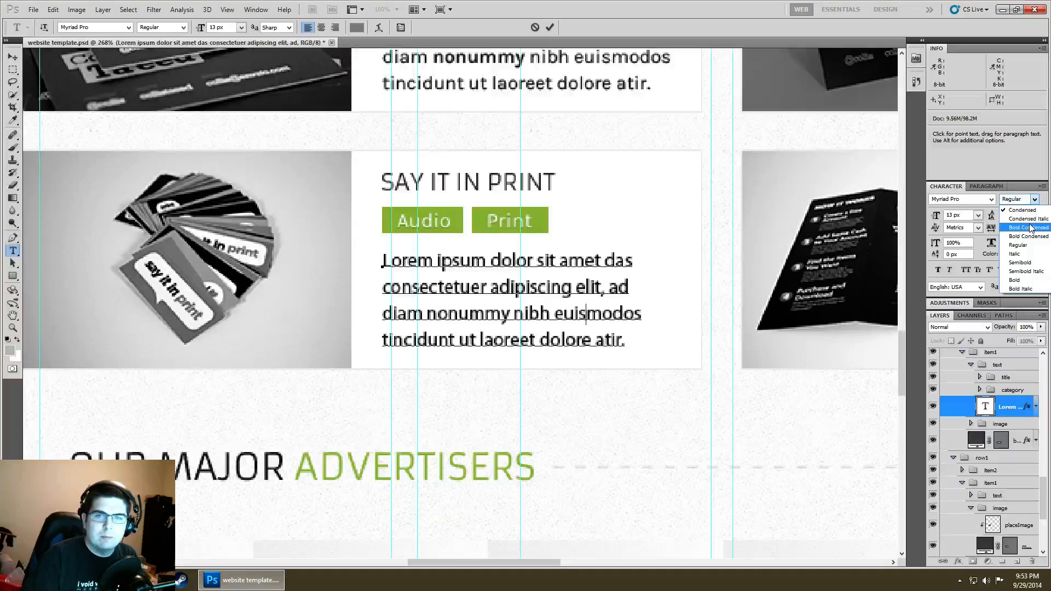
{"action": "mouse_move", "coordinate": [1023, 219]}
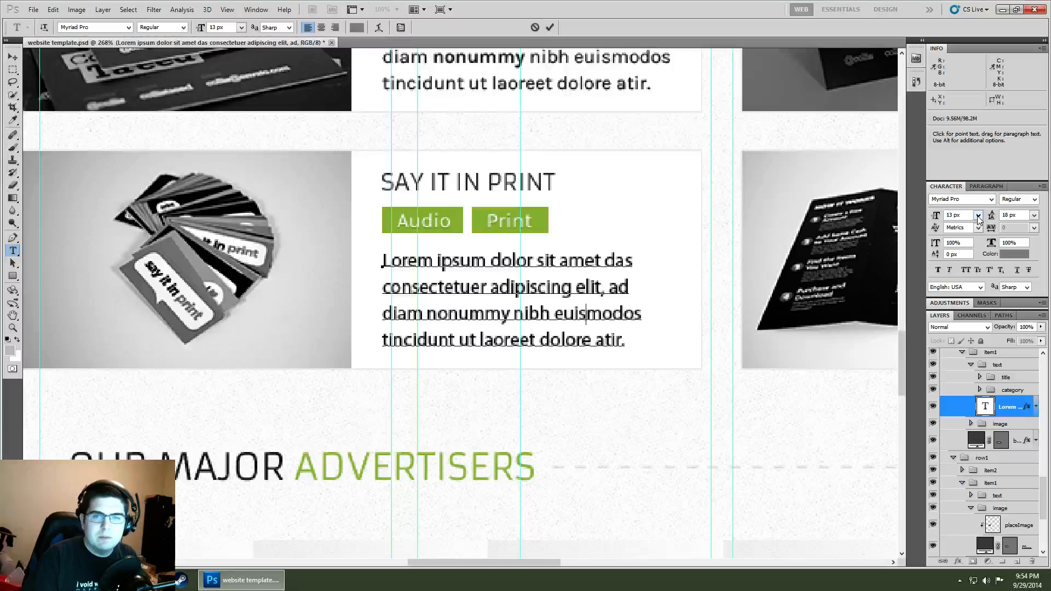
{"action": "left_click", "coordinate": [977, 216]}
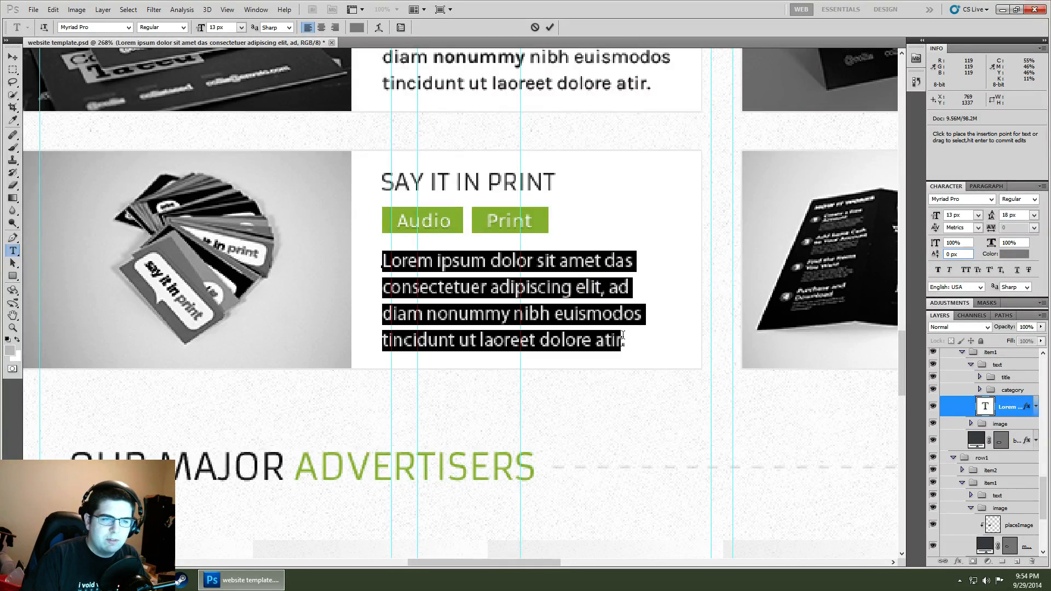
Colour the paragraph red and enable its red Color Overlay effect
{"action": "left_click", "coordinate": [1008, 253]}
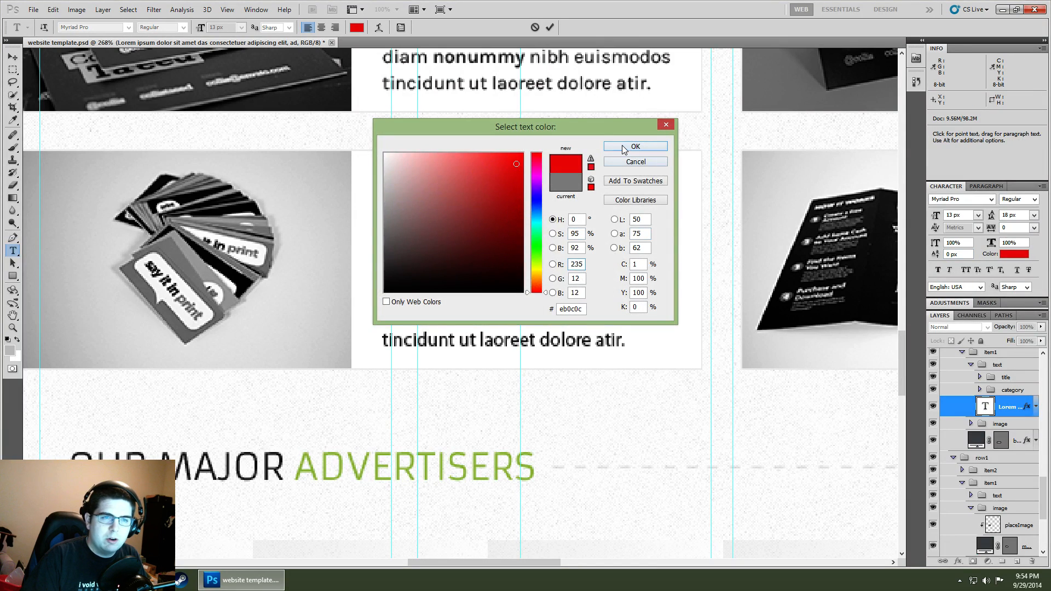
{"action": "left_click", "coordinate": [634, 146]}
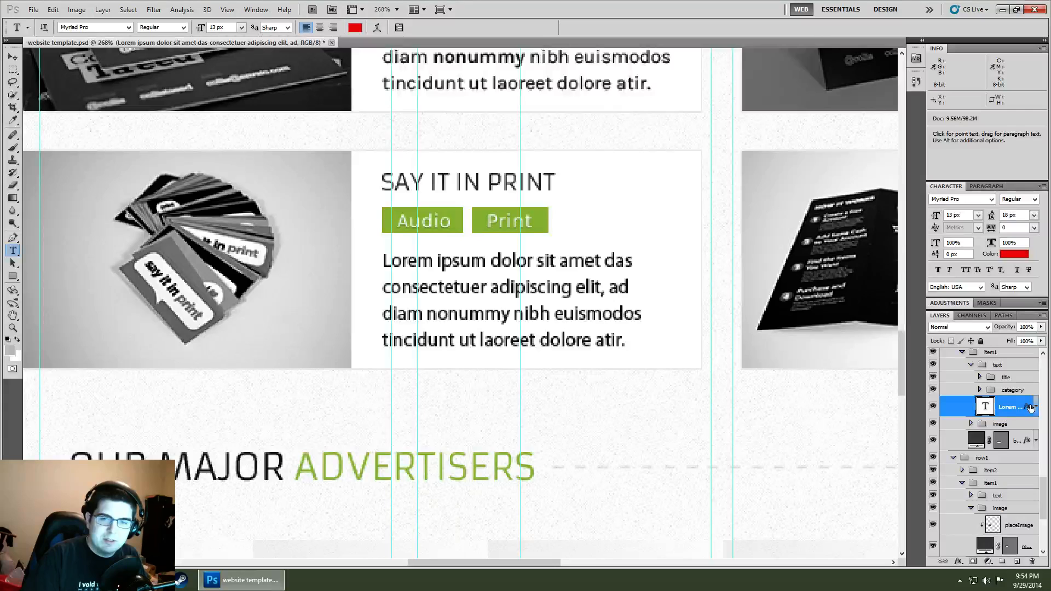
{"action": "left_click", "coordinate": [970, 408]}
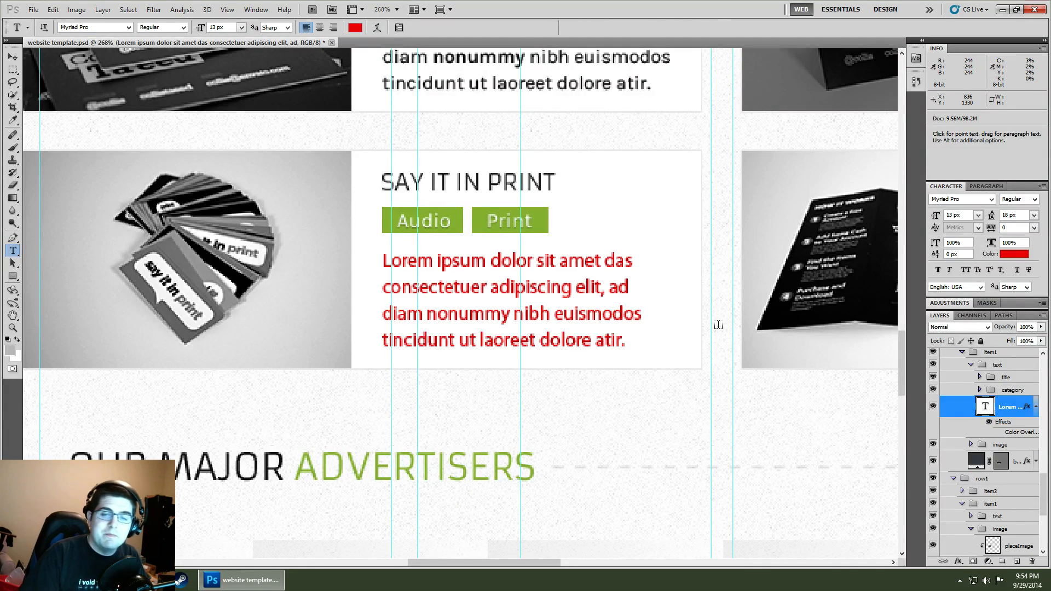
Recolour the middle stretch of the paragraph near-black, leaving its ends red
{"action": "left_click_drag", "start_coordinate": [453, 261], "coordinate": [566, 339]}
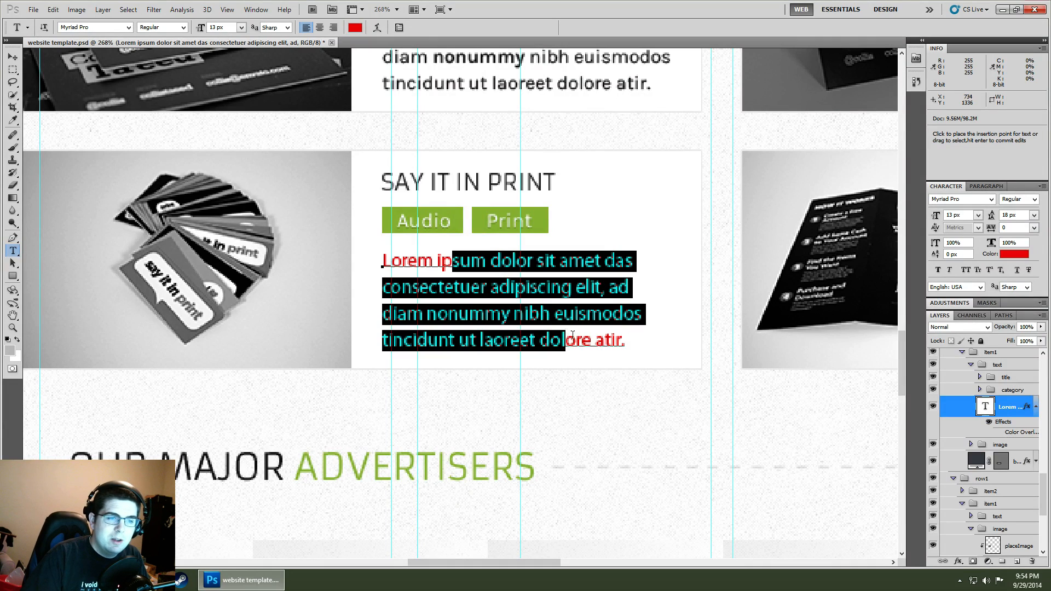
{"action": "left_click", "coordinate": [355, 27]}
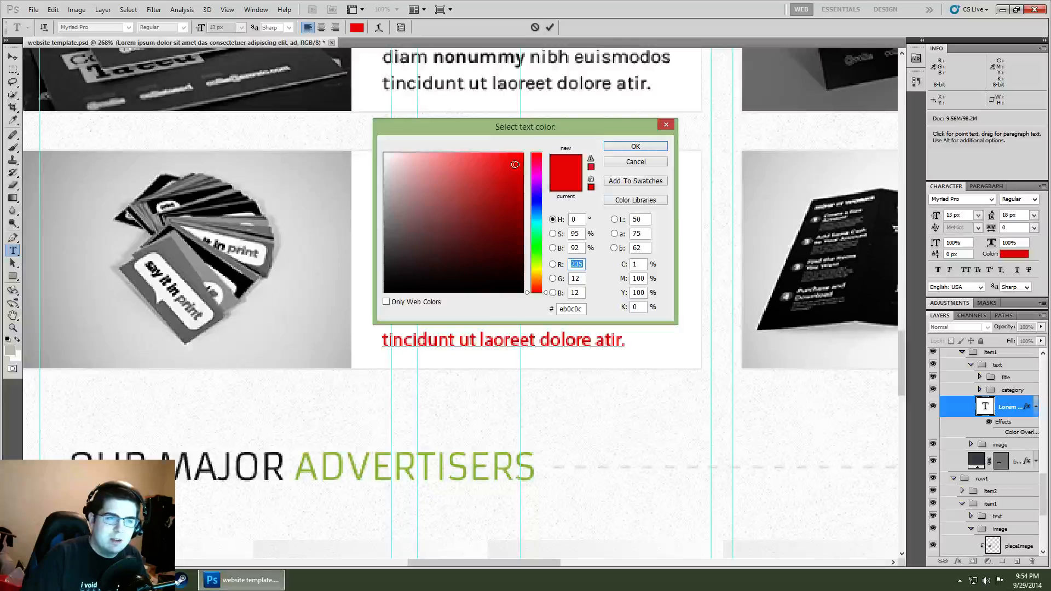
{"action": "left_click", "coordinate": [476, 272]}
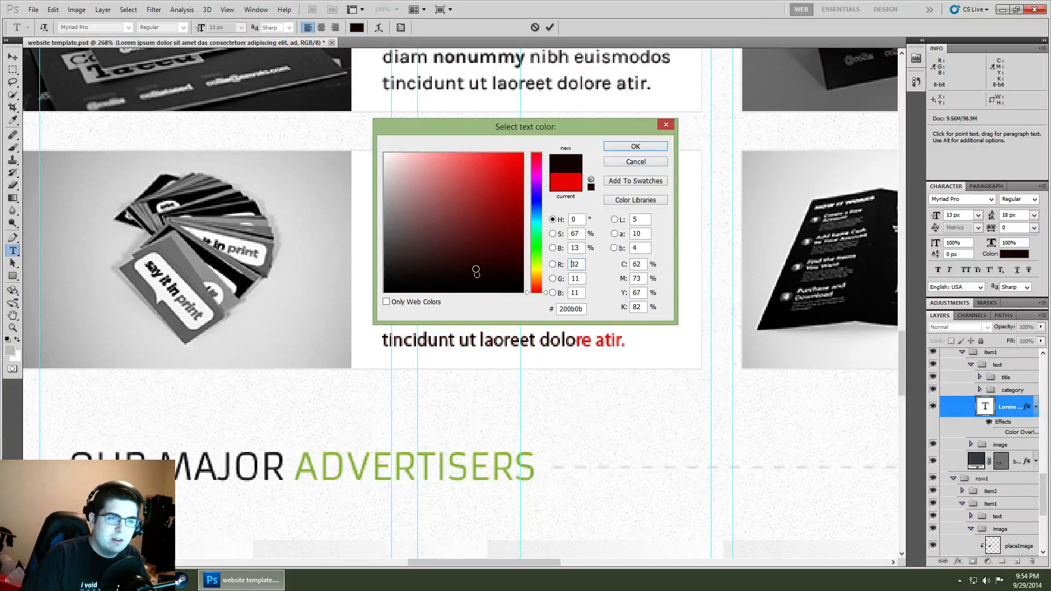
{"action": "left_click", "coordinate": [634, 145]}
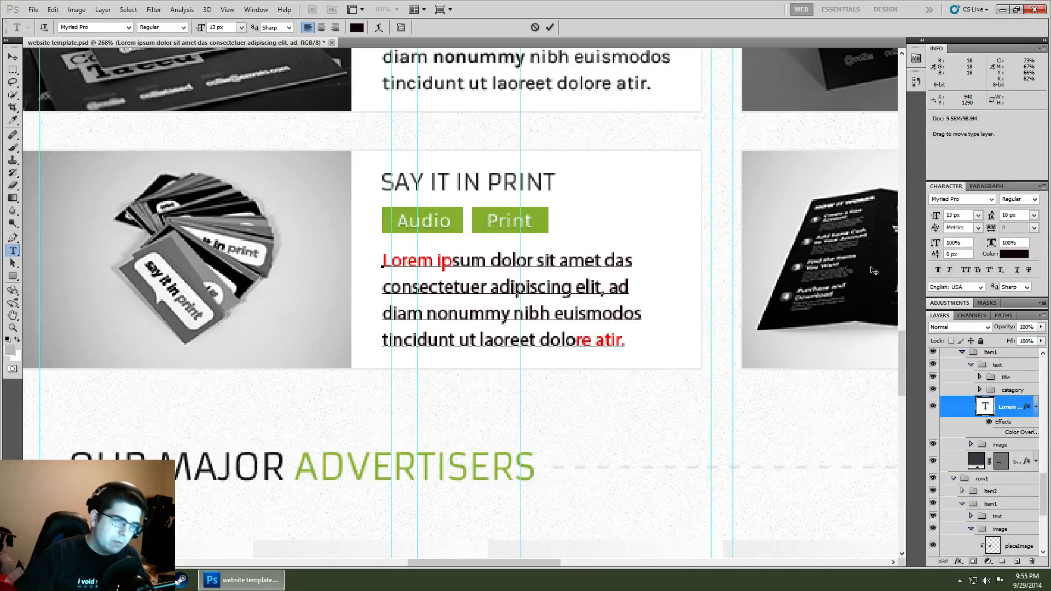
Paste the Lorem ipsum paragraph into a new Notepad document and return to Photoshop
{"action": "left_click", "coordinate": [583, 260]}
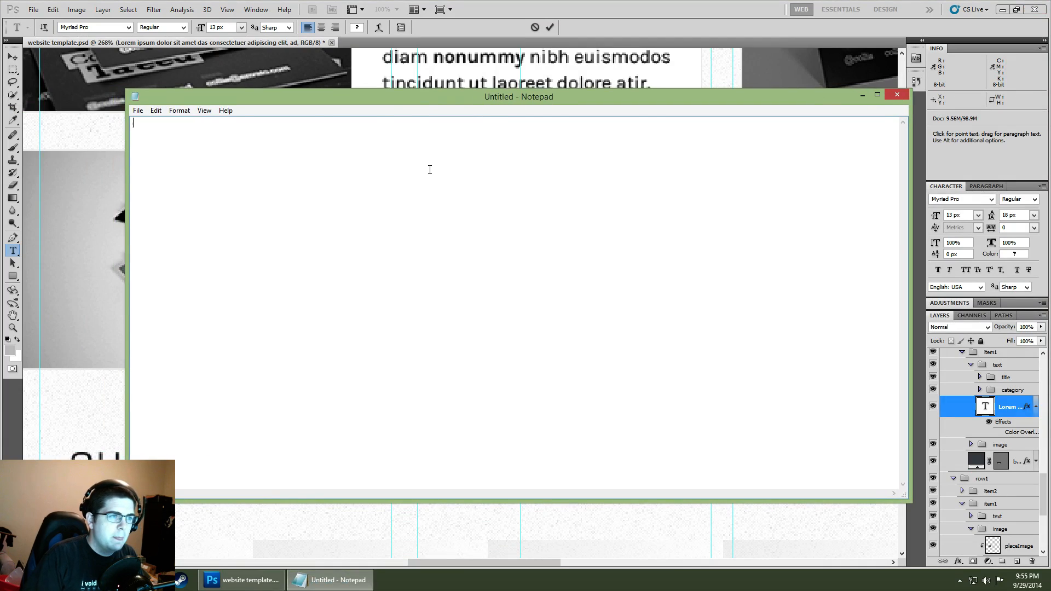
{"action": "type", "text": "Lorem ipsum dolor sit amet dasconsectetuer adipiscing elit, addiam nonummy nibh euismodostincidunt ut laoreet dolore atir."}
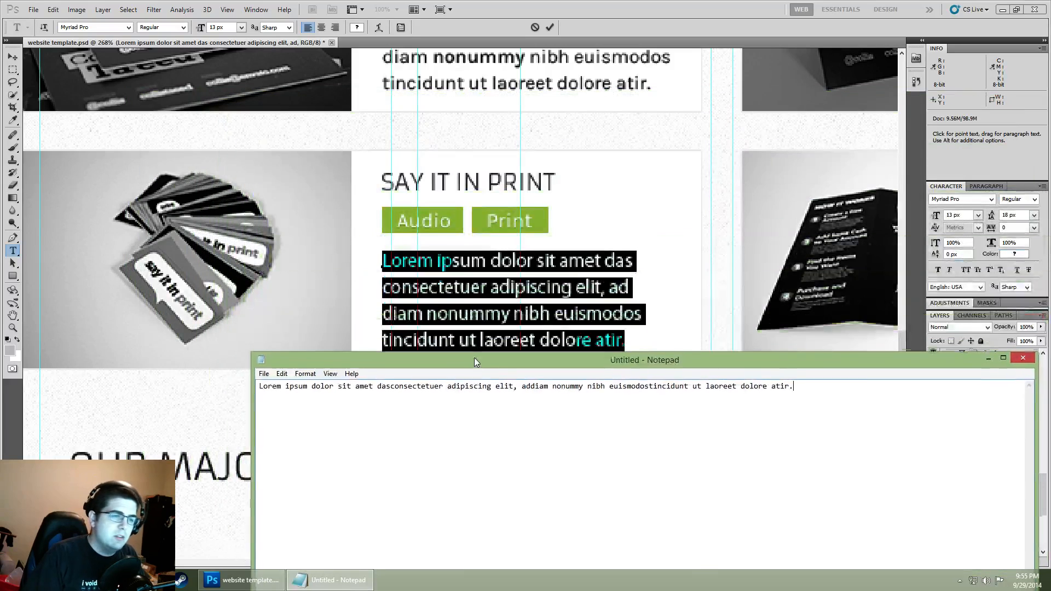
{"action": "left_click_drag", "start_coordinate": [476, 360], "coordinate": [455, 319]}
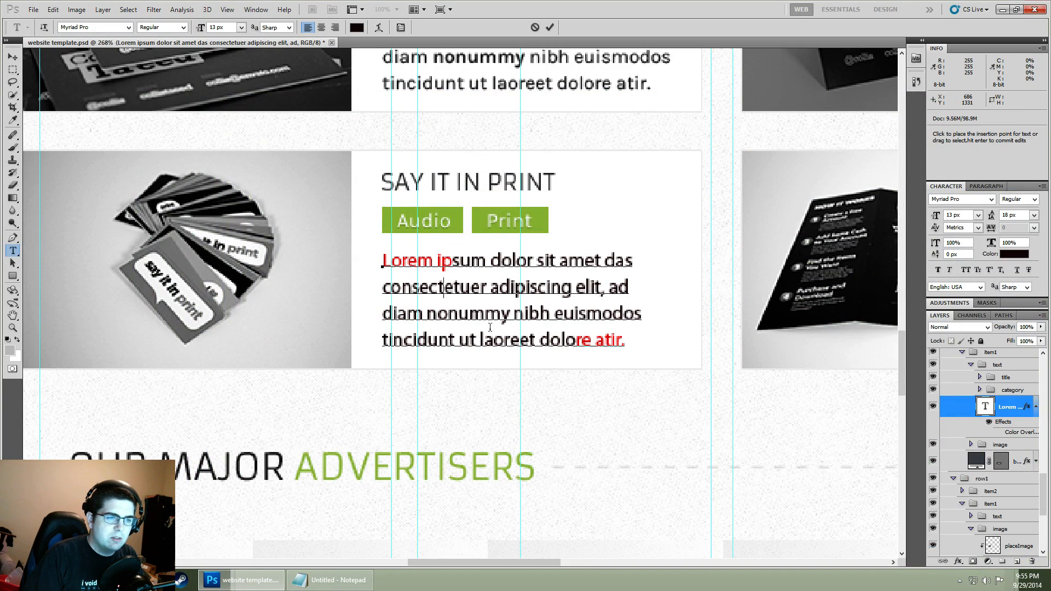
{"action": "left_click", "coordinate": [328, 580]}
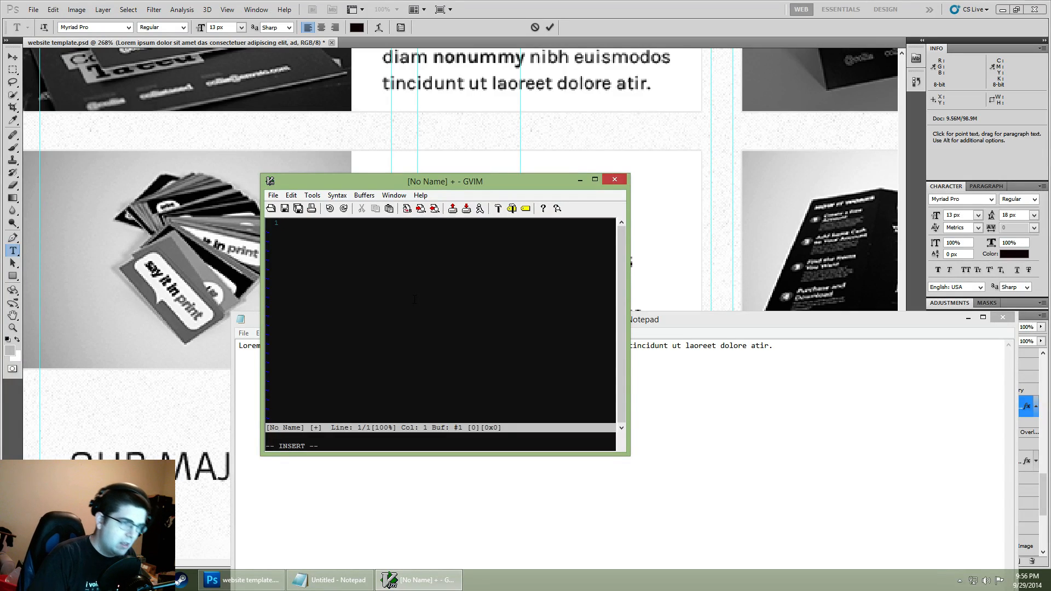
Paste the Lorem ipsum paragraph into a GVIM buffer to reveal line-break characters, then switch back
{"action": "type", "text": "Lorem ipsum dolor sit amet das consectetuer adipiscing elit, ad diam nonum"}
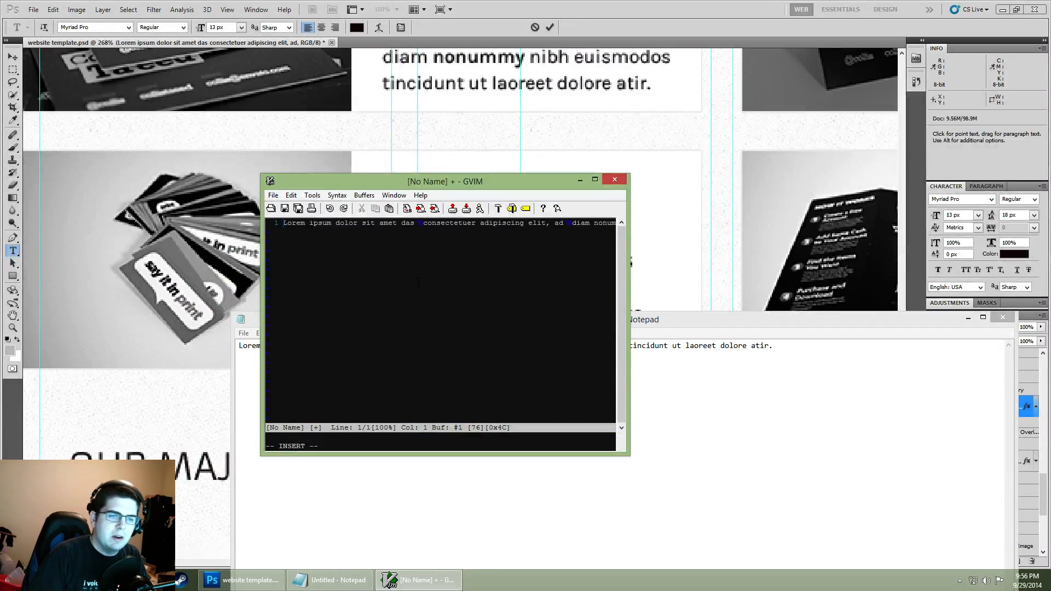
{"action": "key", "text": "Super"}
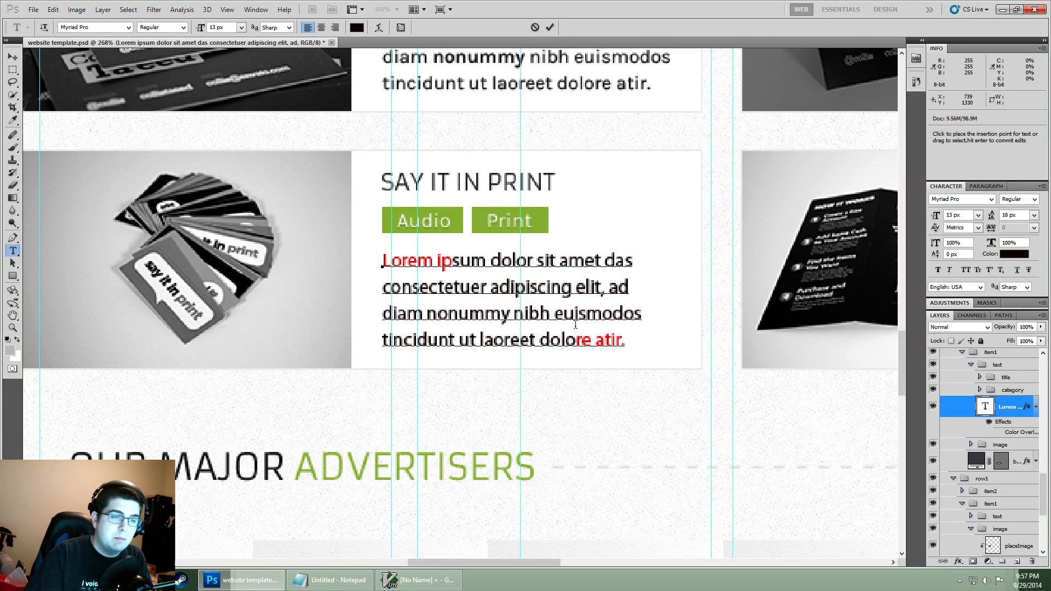
Set the paragraph leading to 36 px, then 14.01 px, and commit with the Move tool
{"action": "left_click_drag", "start_coordinate": [435, 261], "coordinate": [565, 313]}
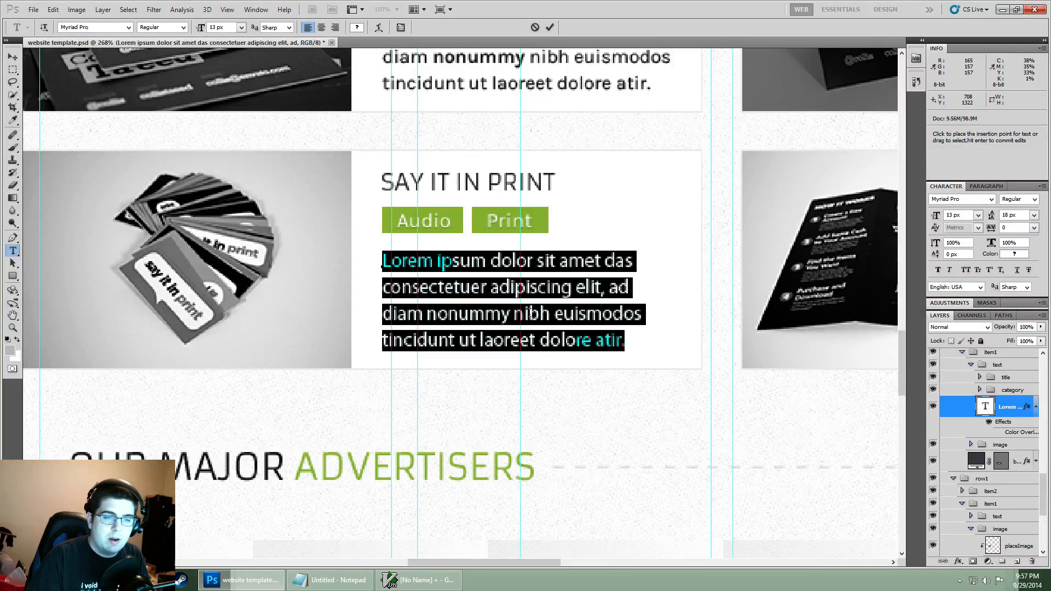
{"action": "left_click", "coordinate": [1034, 215]}
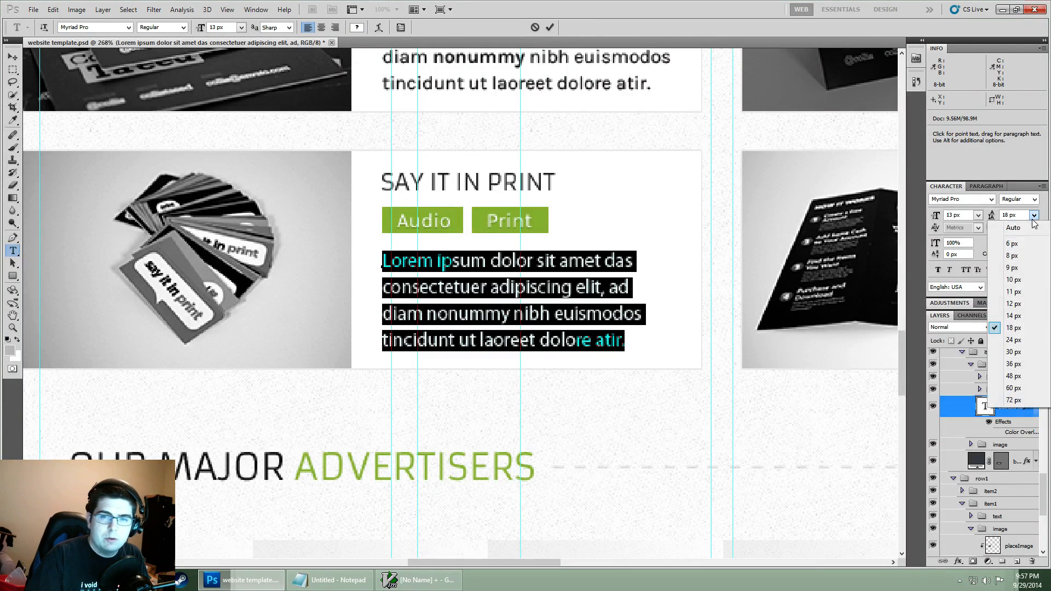
{"action": "left_click", "coordinate": [1014, 364]}
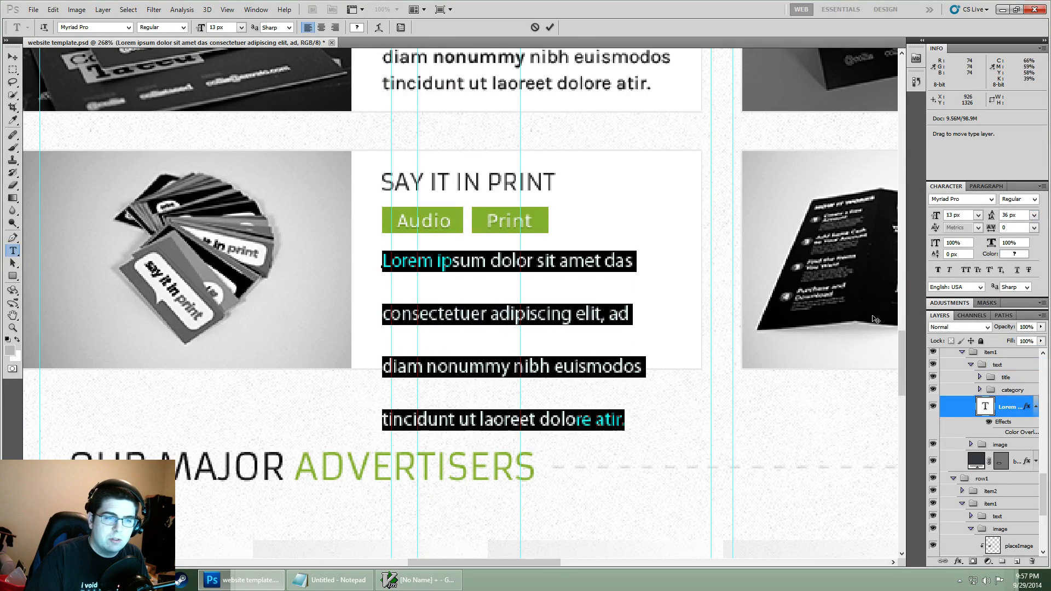
{"action": "left_click", "coordinate": [1043, 215]}
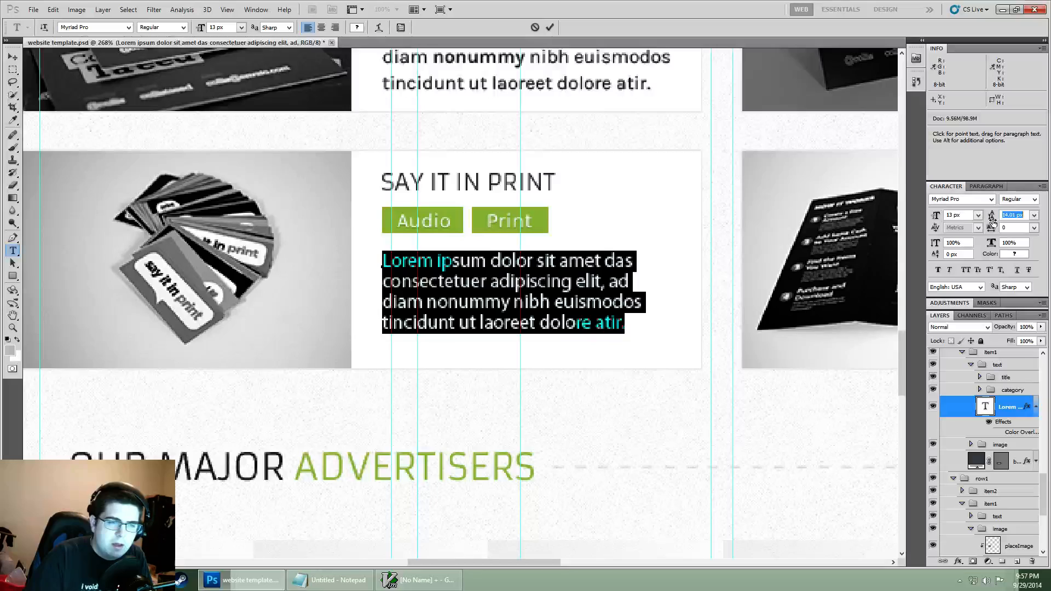
{"action": "mouse_move", "coordinate": [996, 215]}
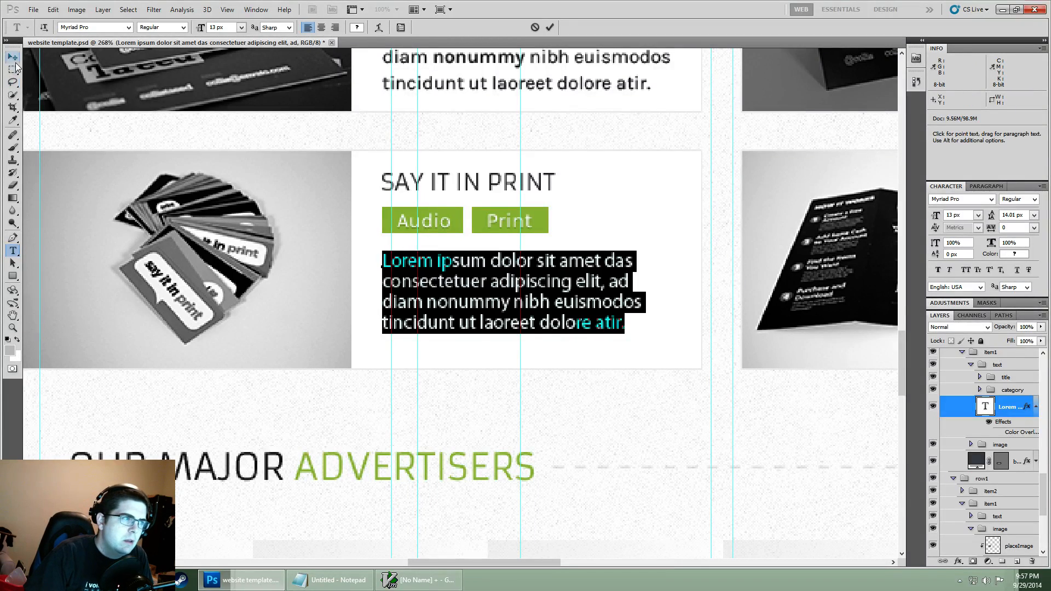
{"action": "left_click", "coordinate": [11, 57]}
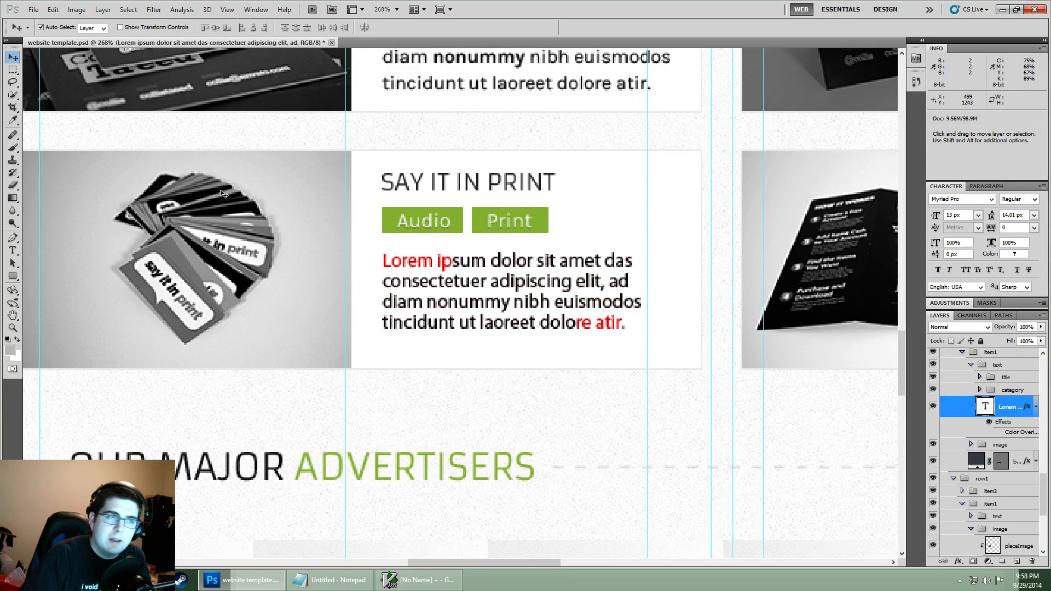
Zoom out to about 78% and browse the Analysis and View menus for measurement options
{"action": "left_click", "coordinate": [227, 10]}
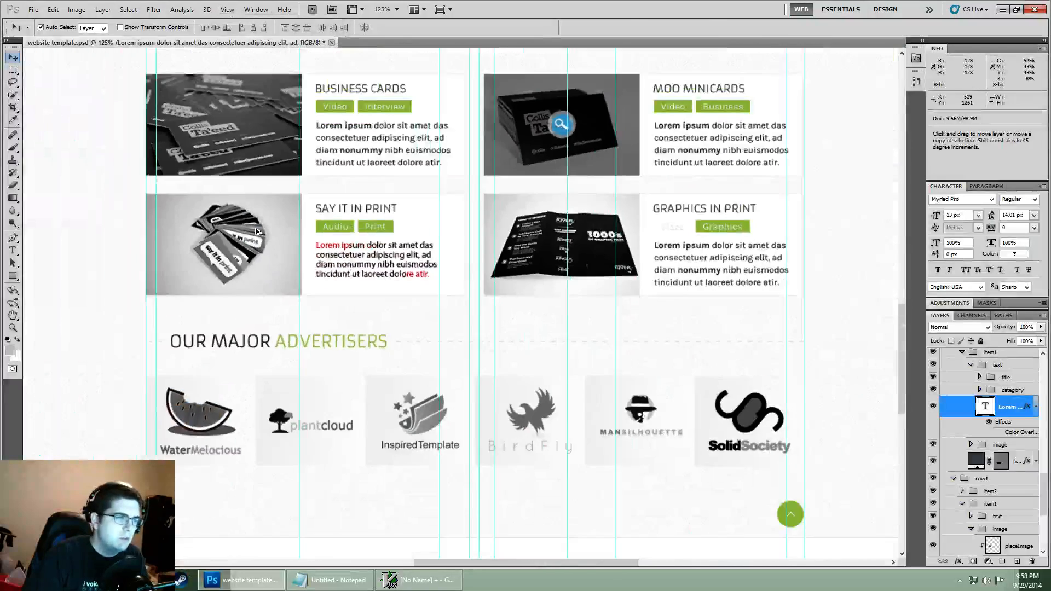
{"action": "left_click", "coordinate": [180, 8]}
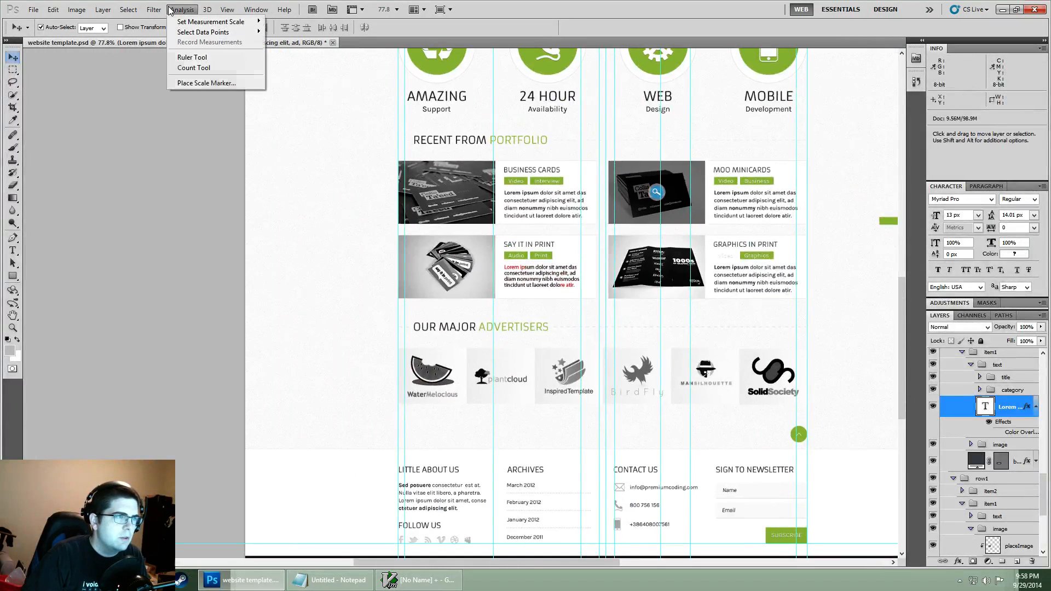
{"action": "left_click", "coordinate": [226, 9]}
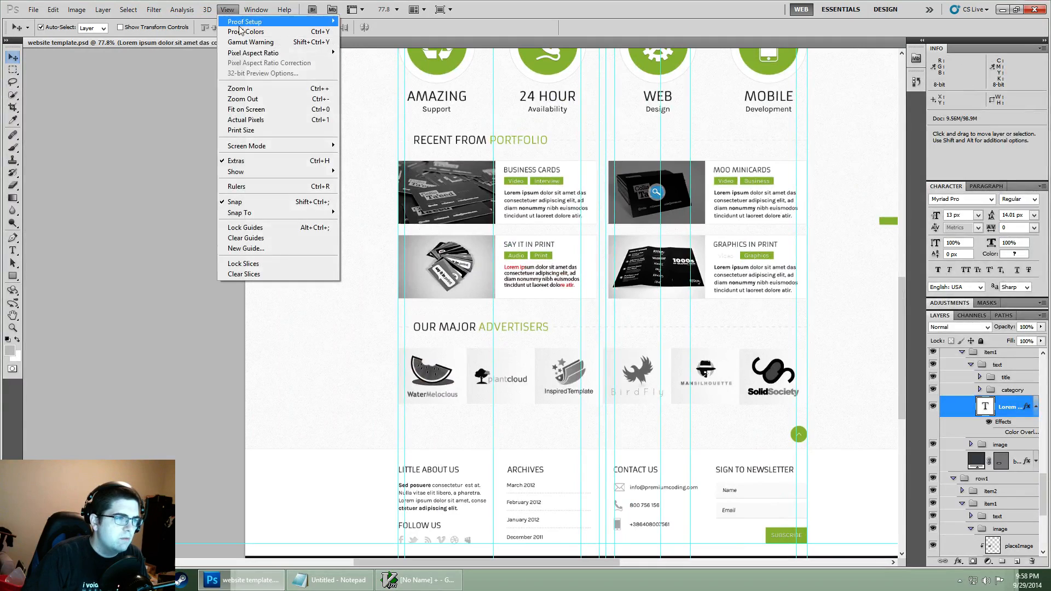
Create a vertical guide at 100 px via New Guide
{"action": "left_click", "coordinate": [245, 249]}
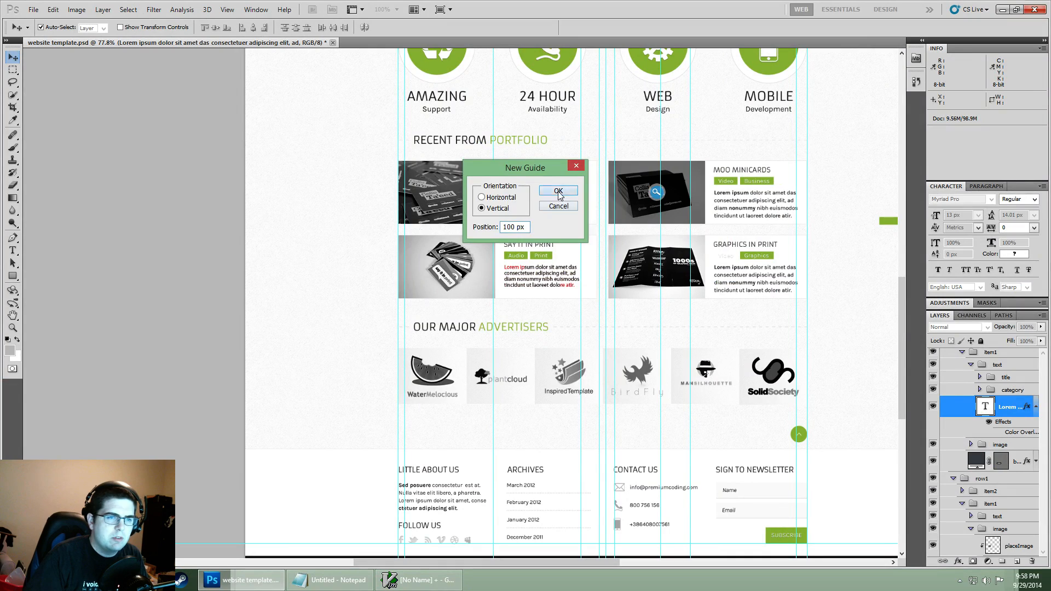
{"action": "left_click", "coordinate": [557, 190]}
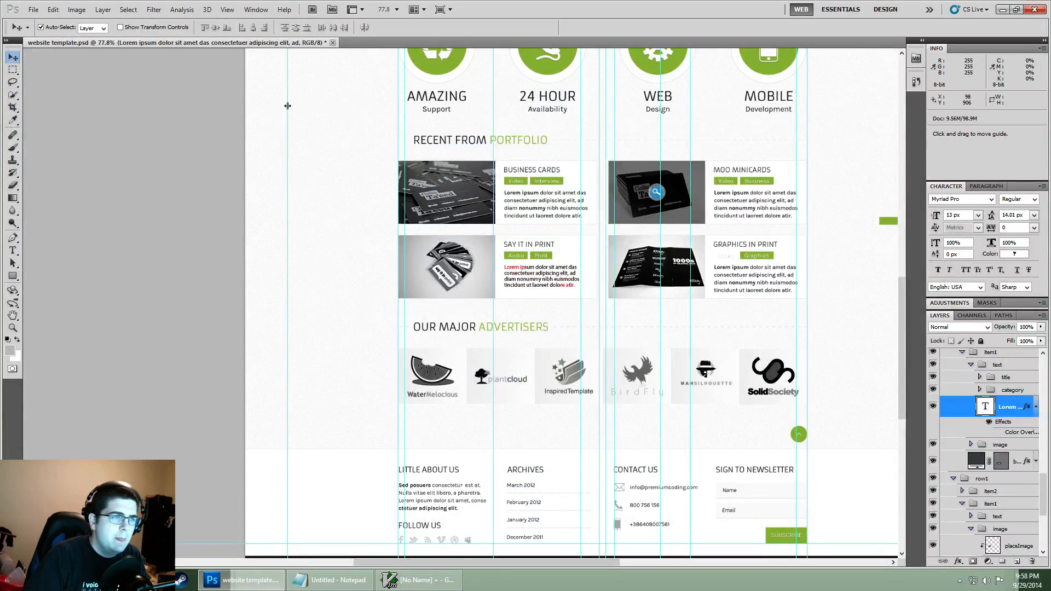
Drag new vertical guides from the ruler onto the edges of the portfolio images
{"action": "left_click_drag", "start_coordinate": [288, 104], "coordinate": [274, 100]}
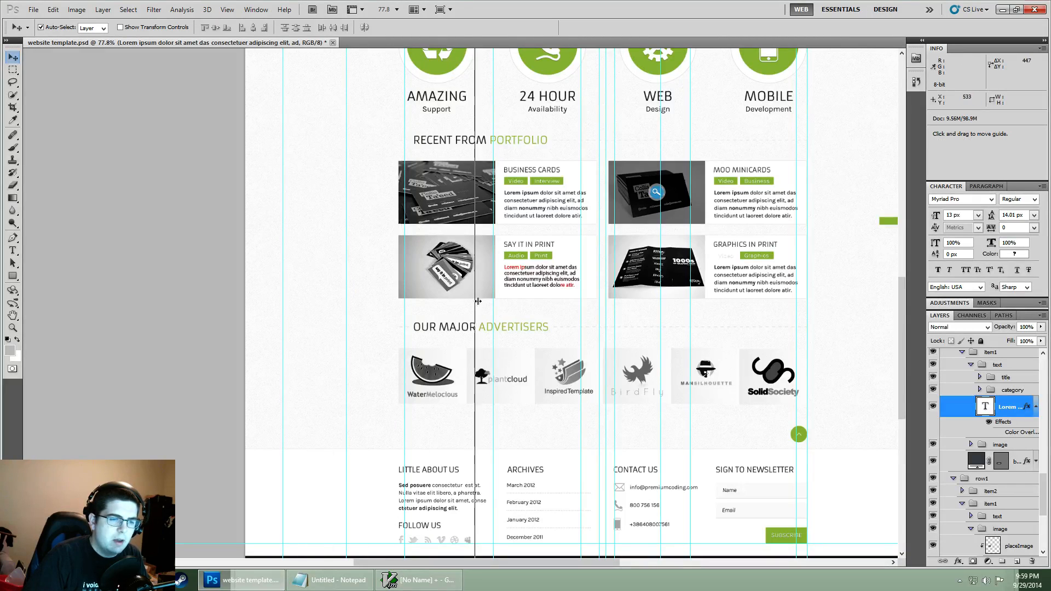
{"action": "left_click_drag", "start_coordinate": [474, 300], "coordinate": [502, 300]}
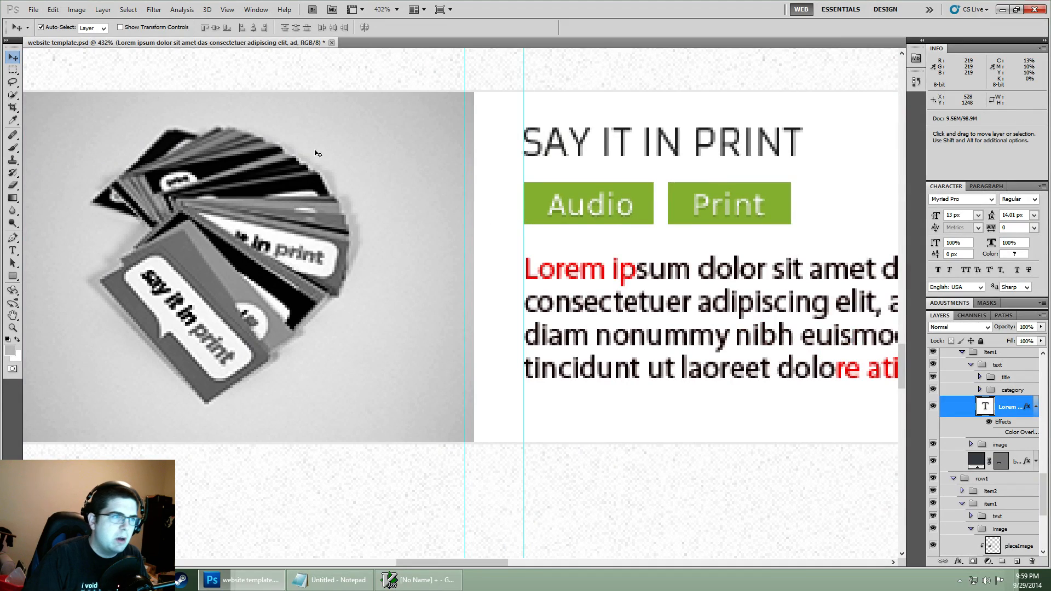
Turn off View > Snap so guides can sit at the text block's exact edges
{"action": "left_click", "coordinate": [227, 8]}
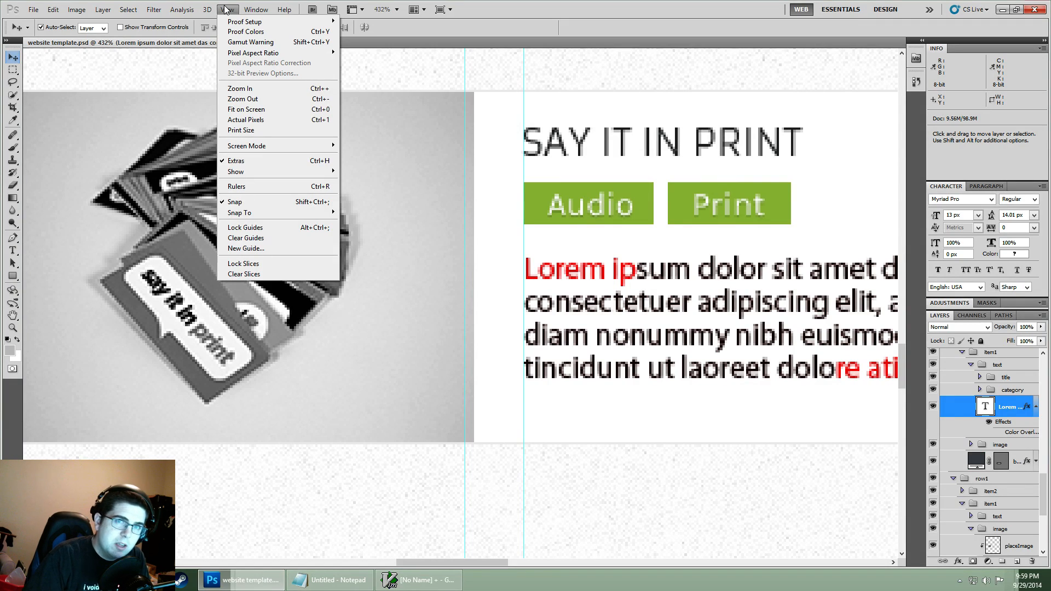
{"action": "mouse_move", "coordinate": [265, 201]}
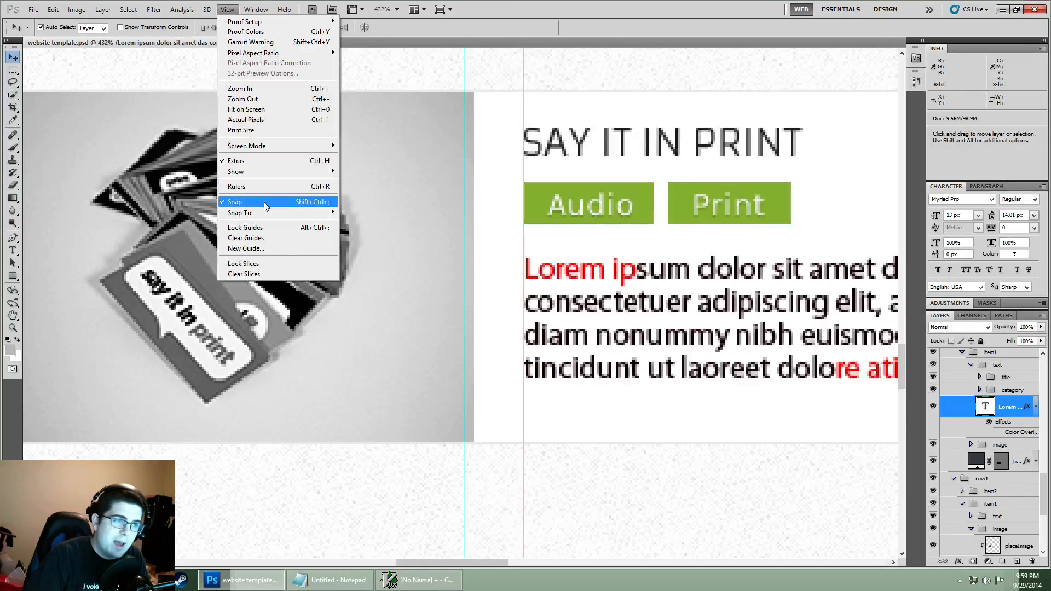
{"action": "left_click", "coordinate": [235, 202]}
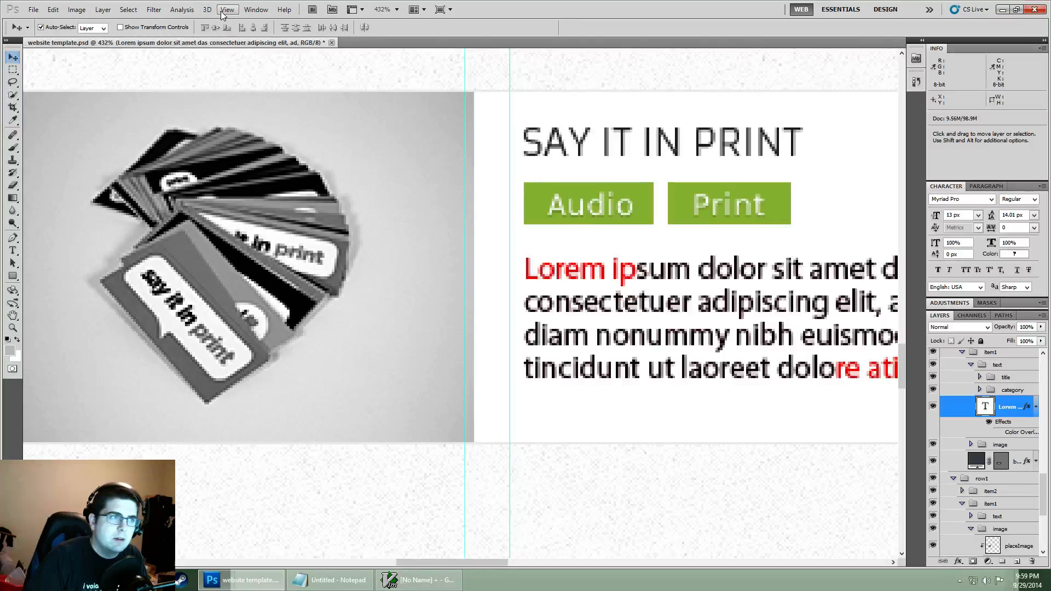
{"action": "left_click", "coordinate": [227, 9]}
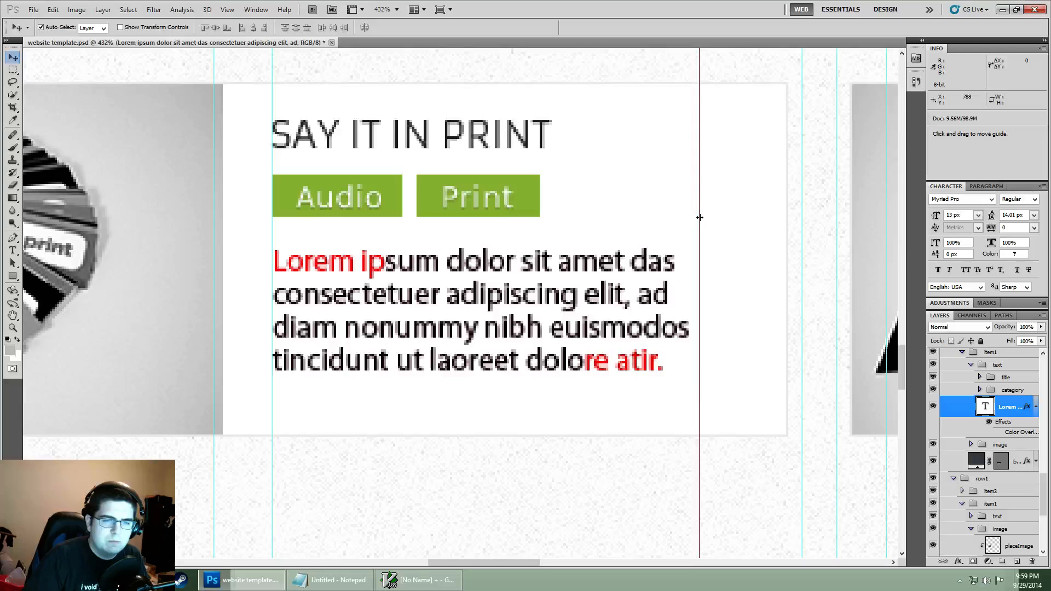
{"action": "mouse_move", "coordinate": [172, 287]}
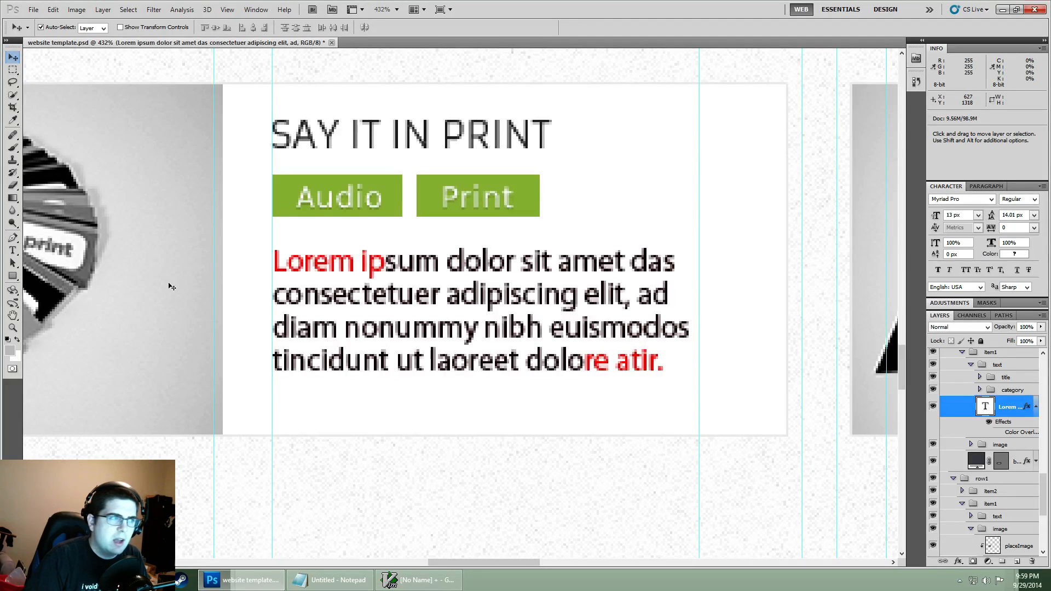
{"action": "left_click", "coordinate": [12, 70]}
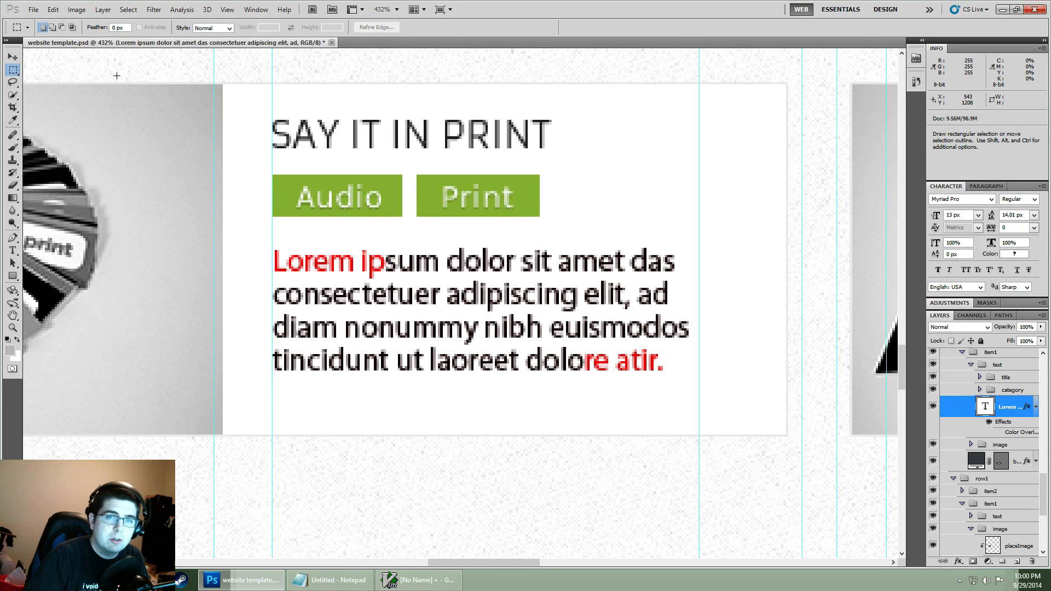
{"action": "mouse_move", "coordinate": [271, 234]}
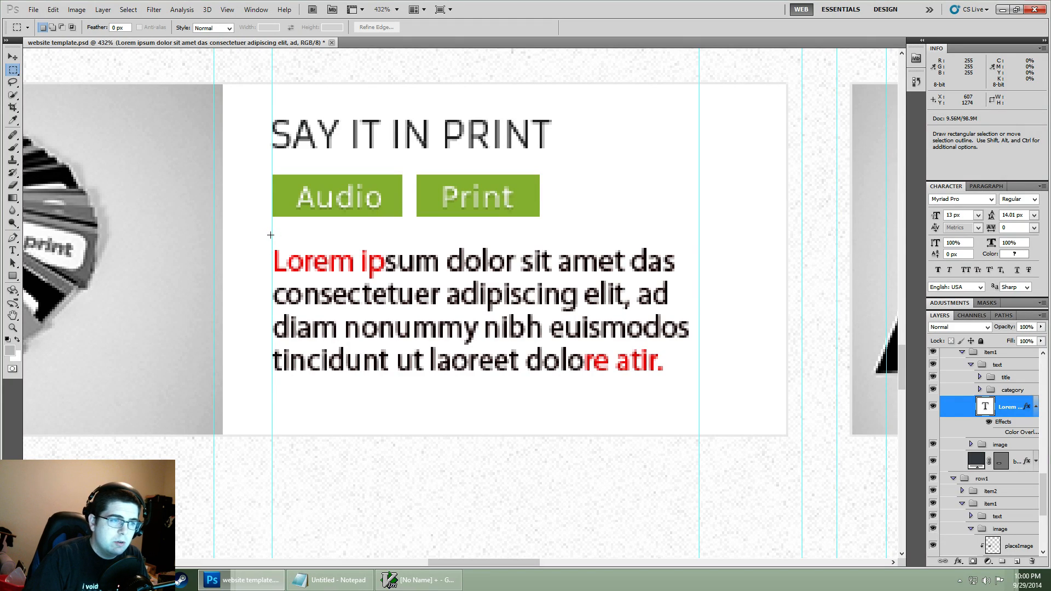
{"action": "left_click_drag", "start_coordinate": [271, 234], "coordinate": [720, 395]}
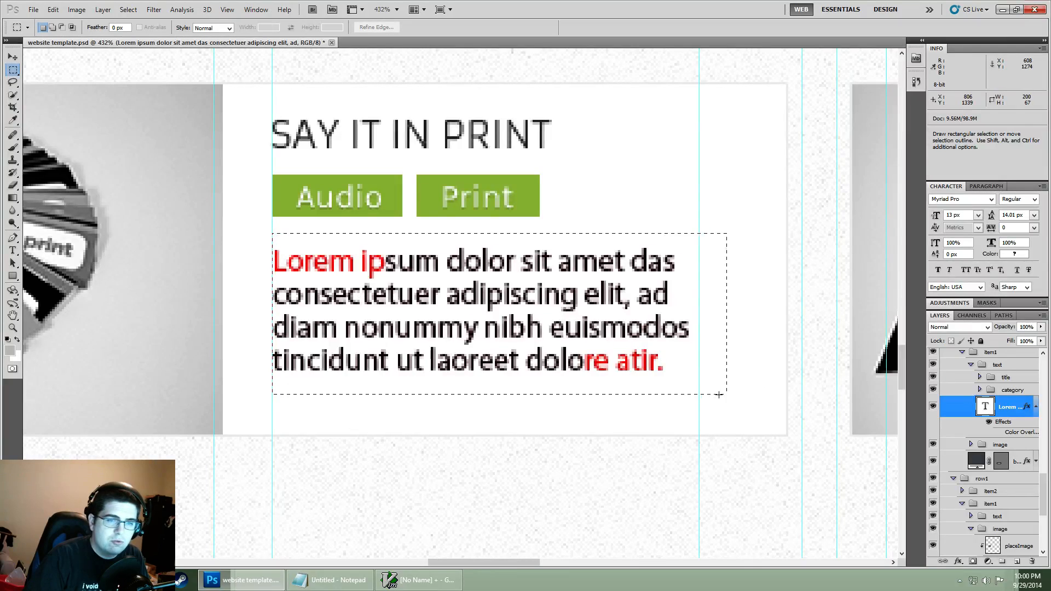
{"action": "left_click_drag", "start_coordinate": [721, 394], "coordinate": [694, 399]}
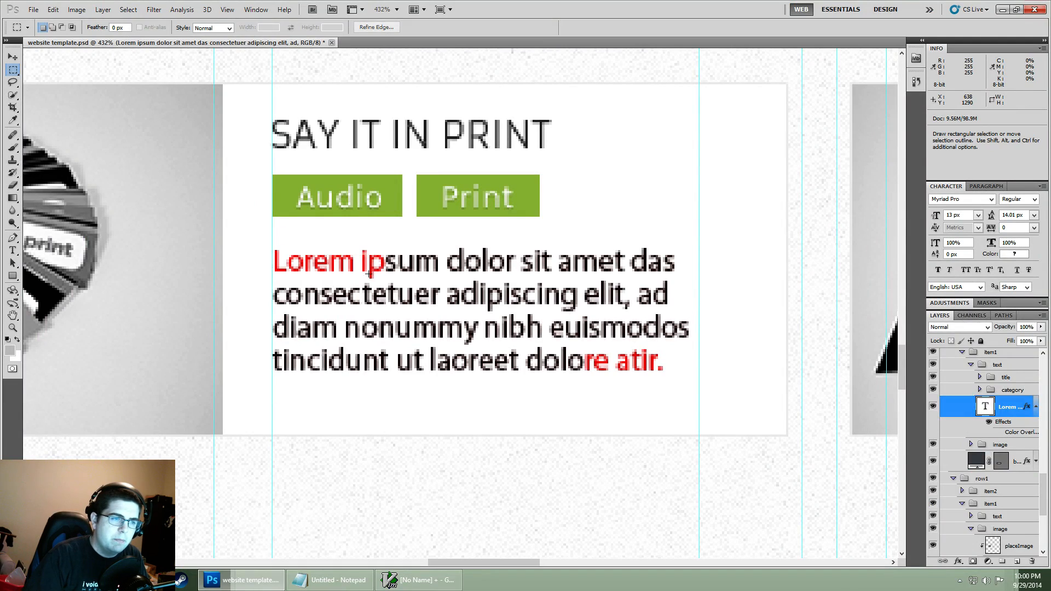
{"action": "mouse_move", "coordinate": [272, 175]}
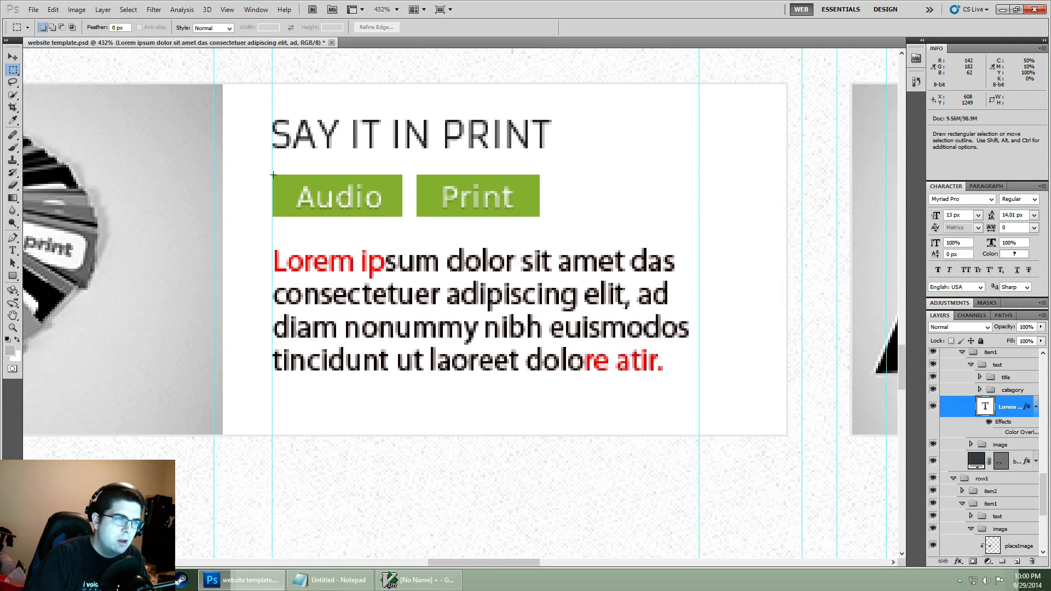
{"action": "left_click_drag", "start_coordinate": [272, 175], "coordinate": [402, 216]}
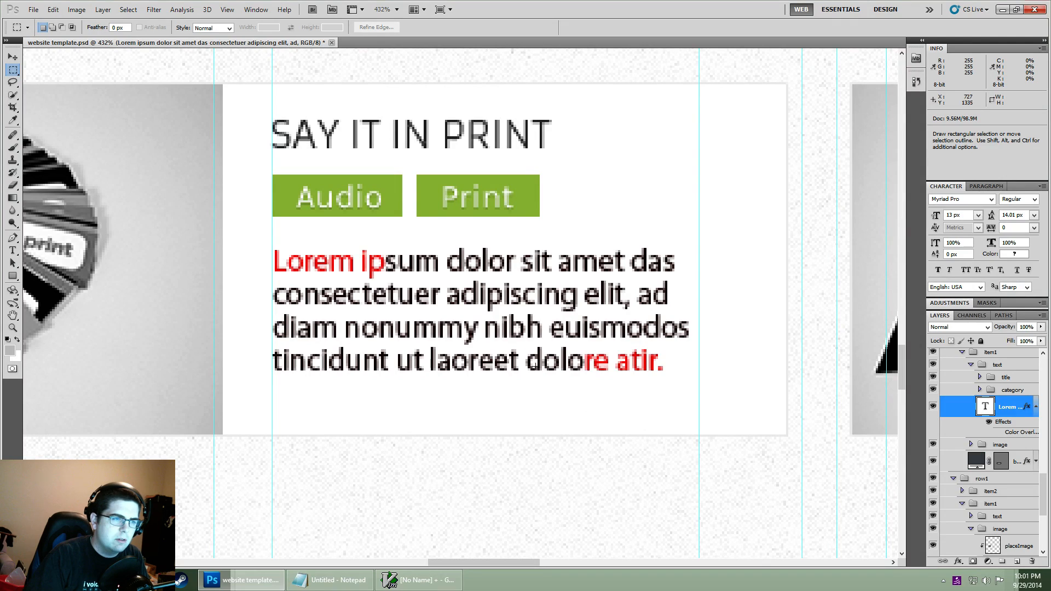
{"action": "left_click_drag", "start_coordinate": [257, 237], "coordinate": [728, 409]}
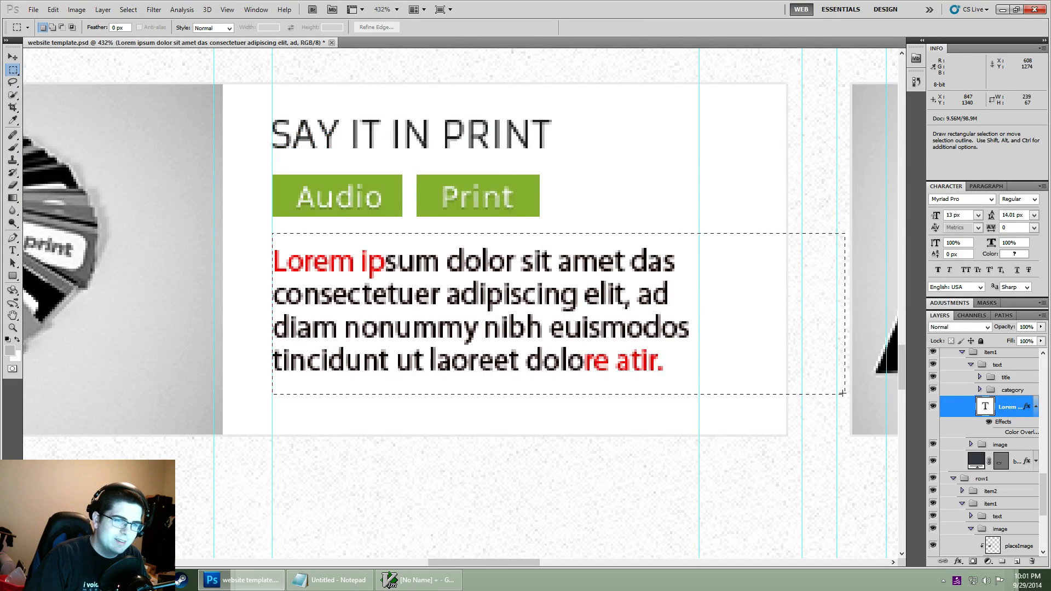
{"action": "key", "text": "ctrl+d"}
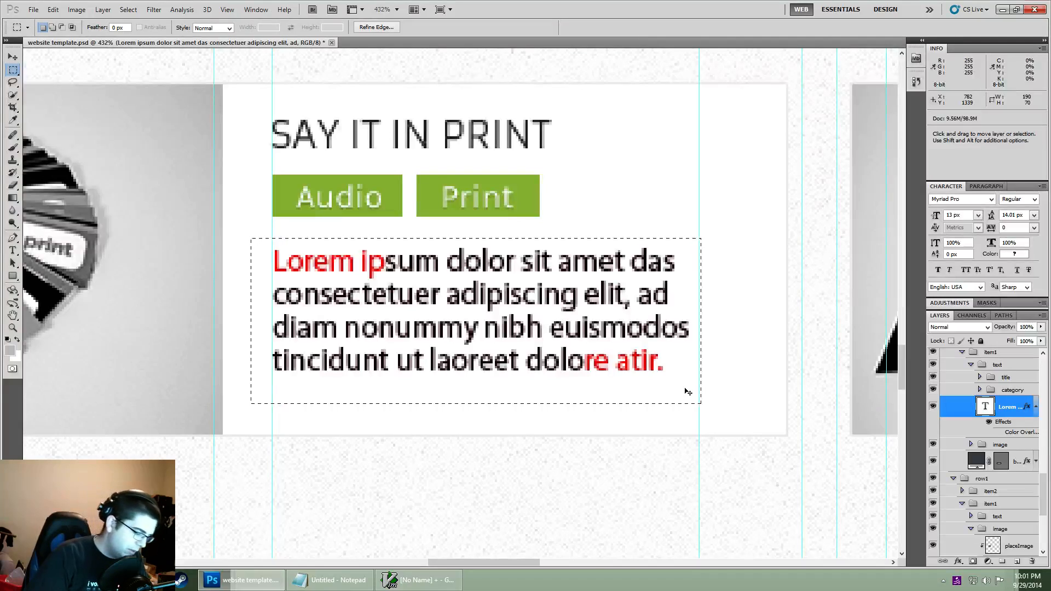
{"action": "key", "text": "ctrl+d"}
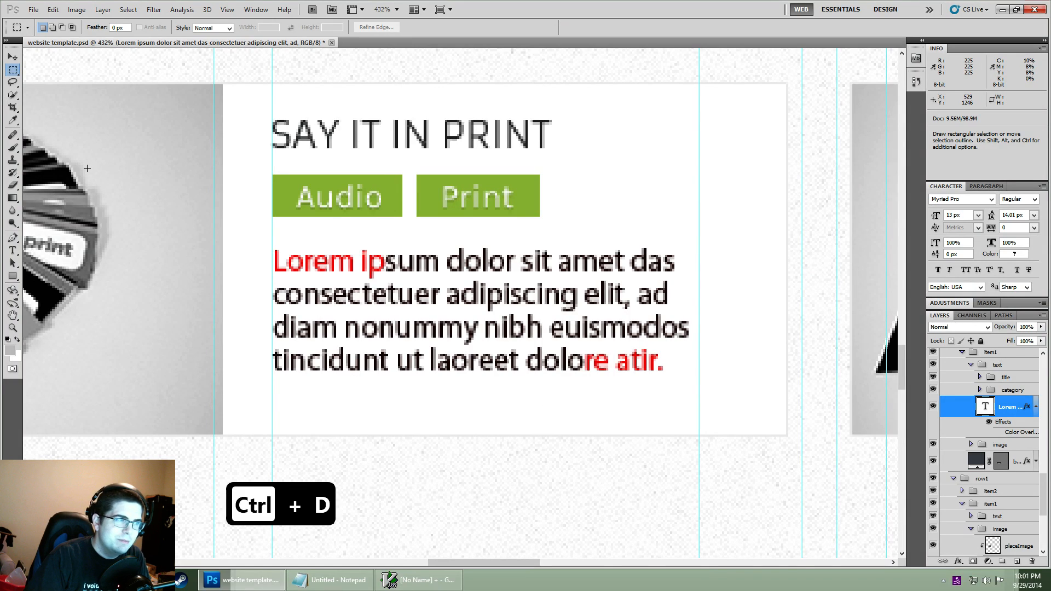
Measure horizontally across the Say It In Print card, then from the Lorem ipsum text up to the Print tag
{"action": "left_click", "coordinate": [13, 118]}
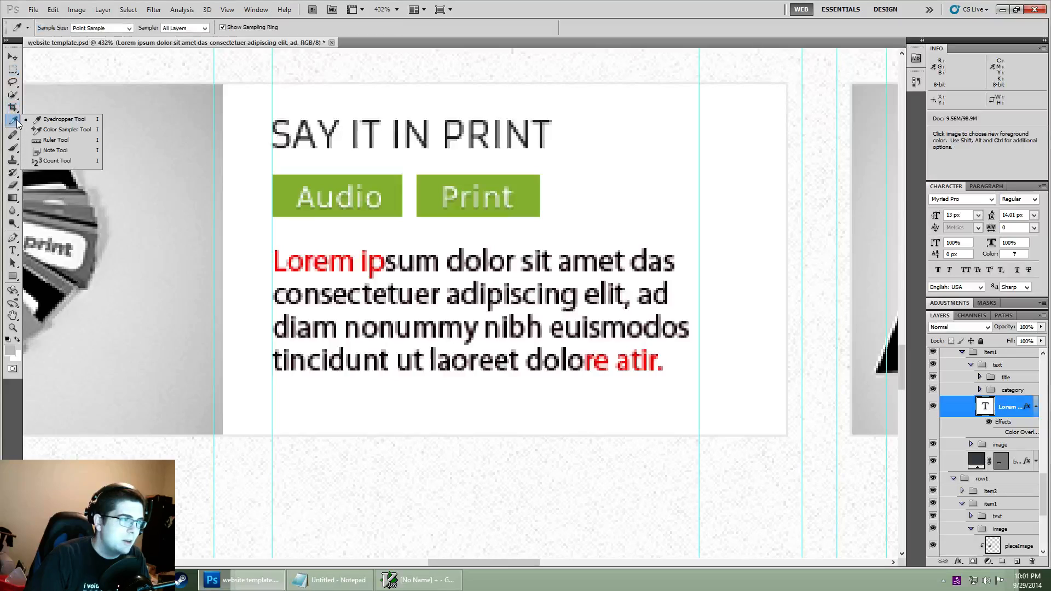
{"action": "mouse_move", "coordinate": [56, 139]}
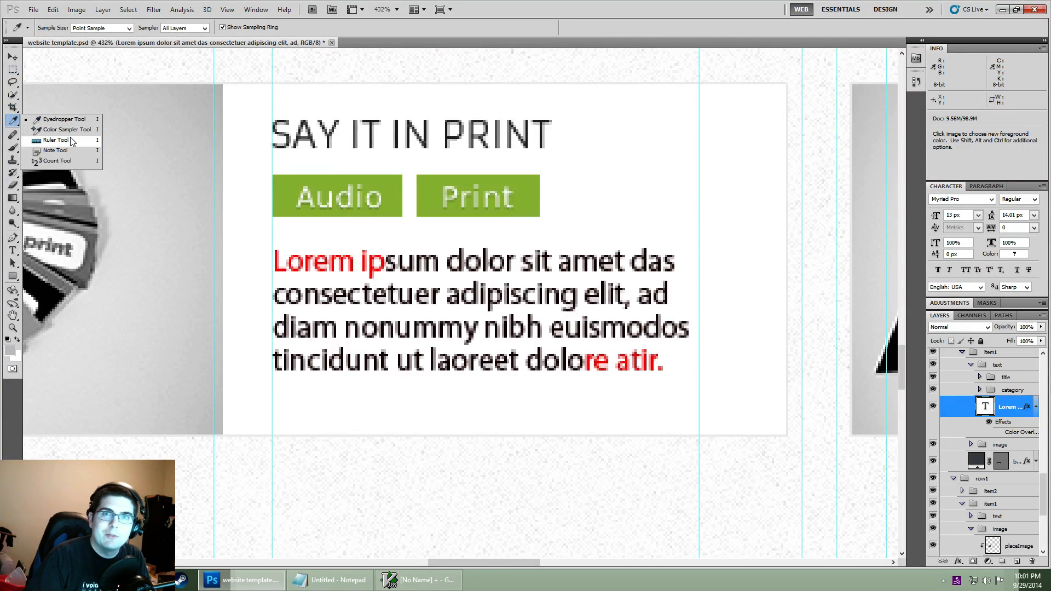
{"action": "left_click", "coordinate": [55, 139]}
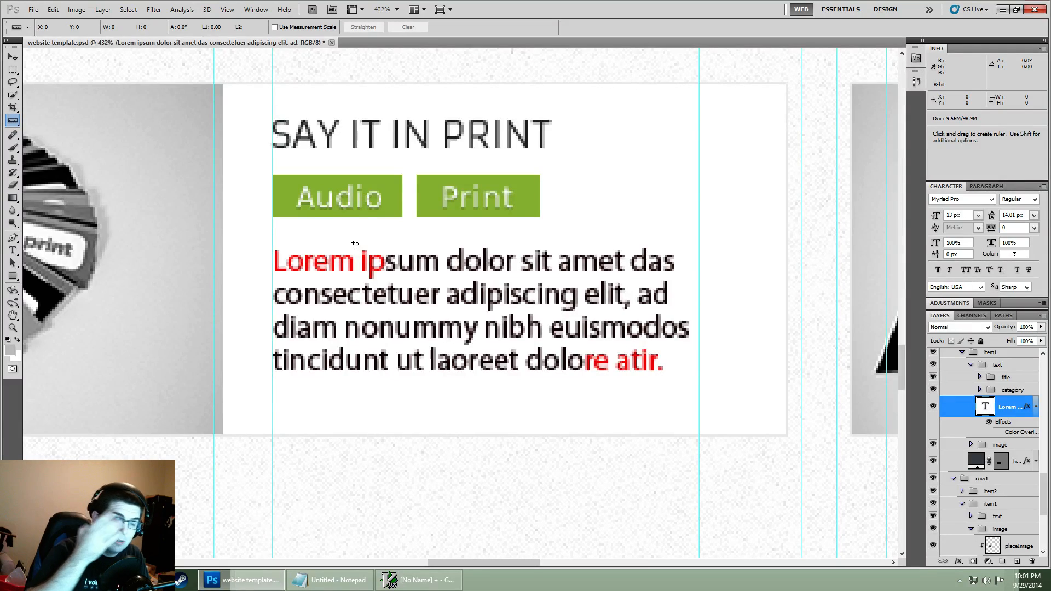
{"action": "mouse_move", "coordinate": [273, 236]}
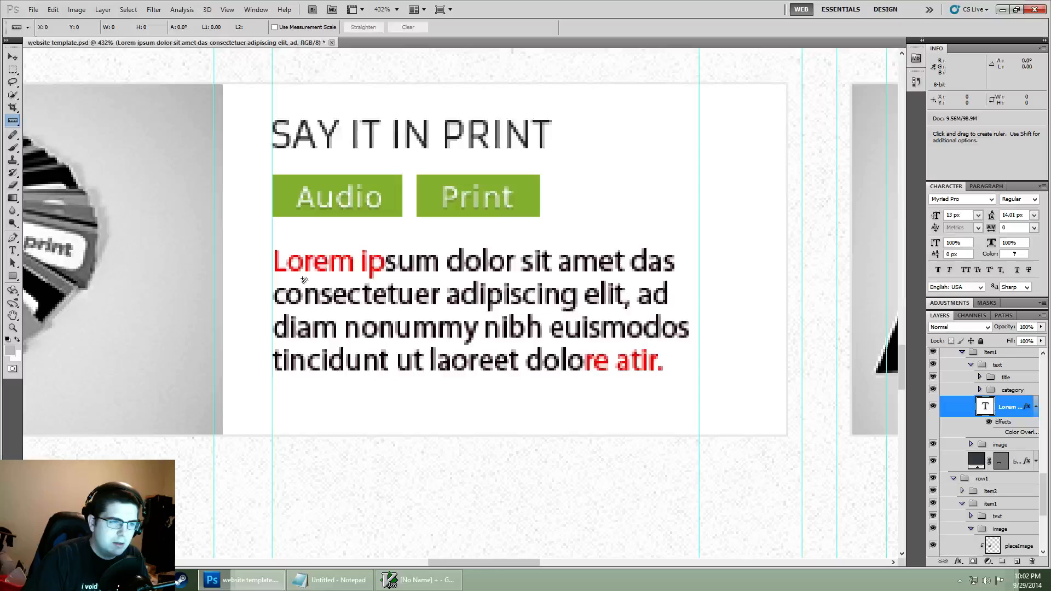
{"action": "left_click_drag", "start_coordinate": [273, 281], "coordinate": [737, 281]}
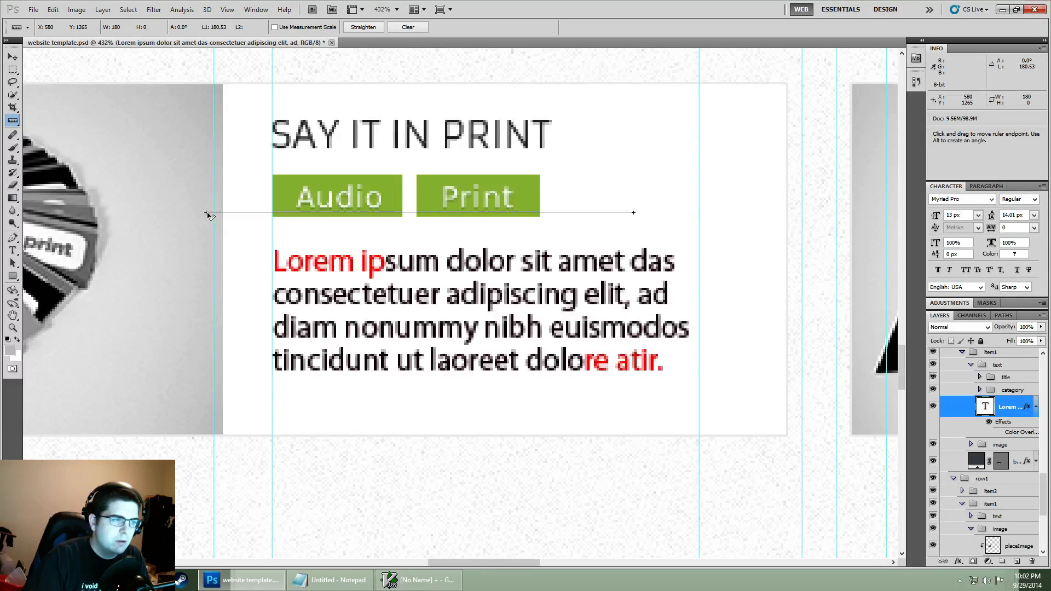
{"action": "left_click_drag", "start_coordinate": [208, 213], "coordinate": [424, 216]}
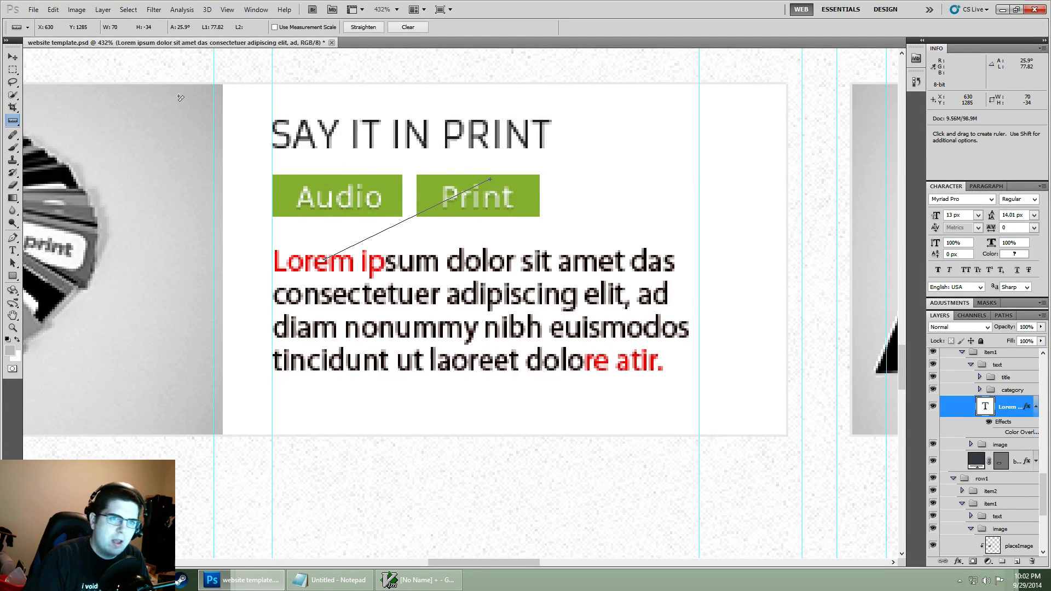
{"action": "mouse_move", "coordinate": [464, 121]}
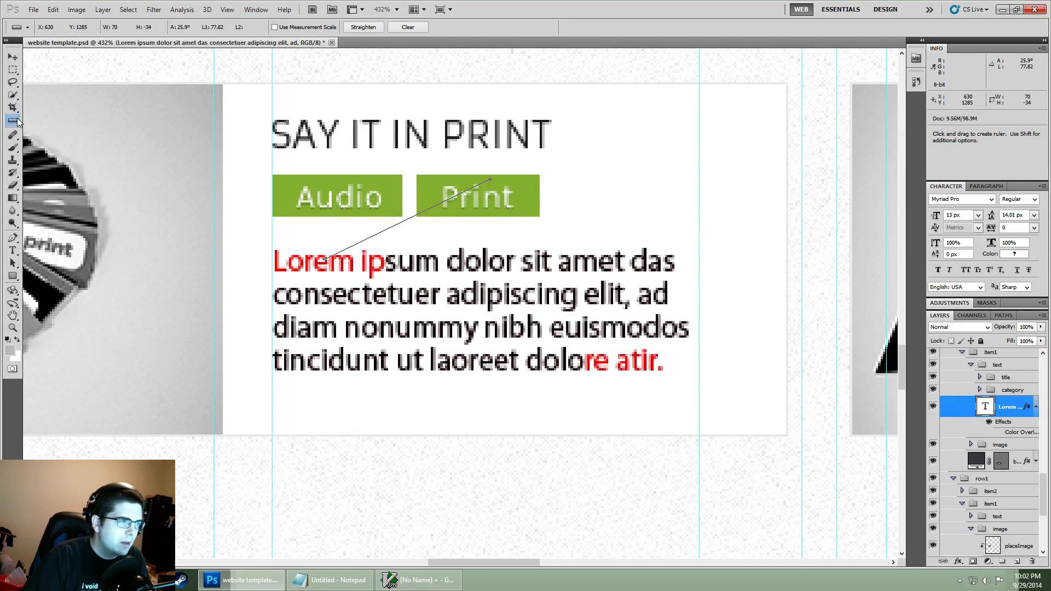
{"action": "left_click", "coordinate": [12, 120]}
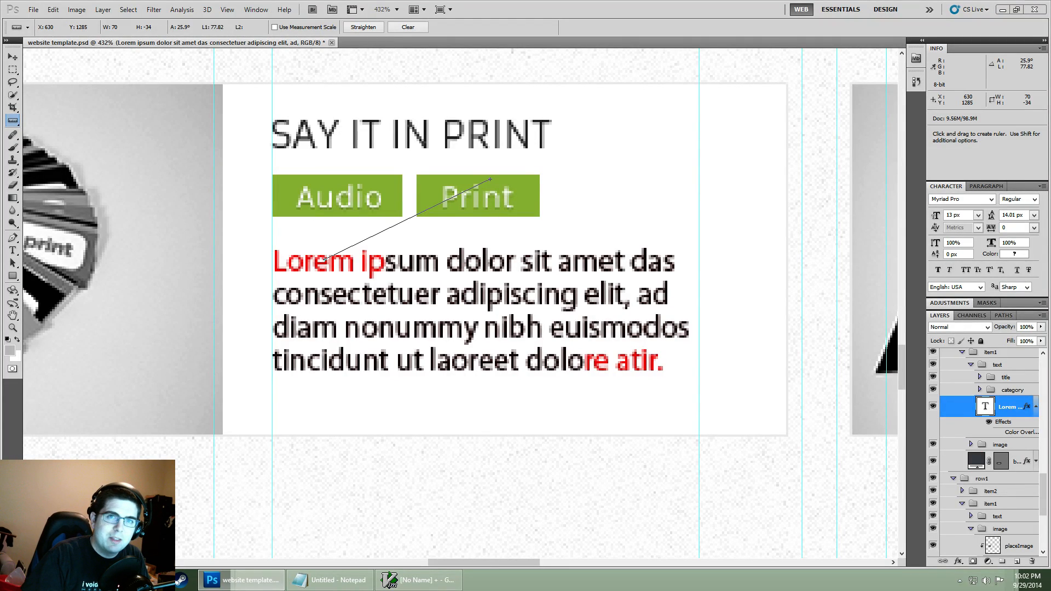
{"action": "mouse_move", "coordinate": [931, 230]}
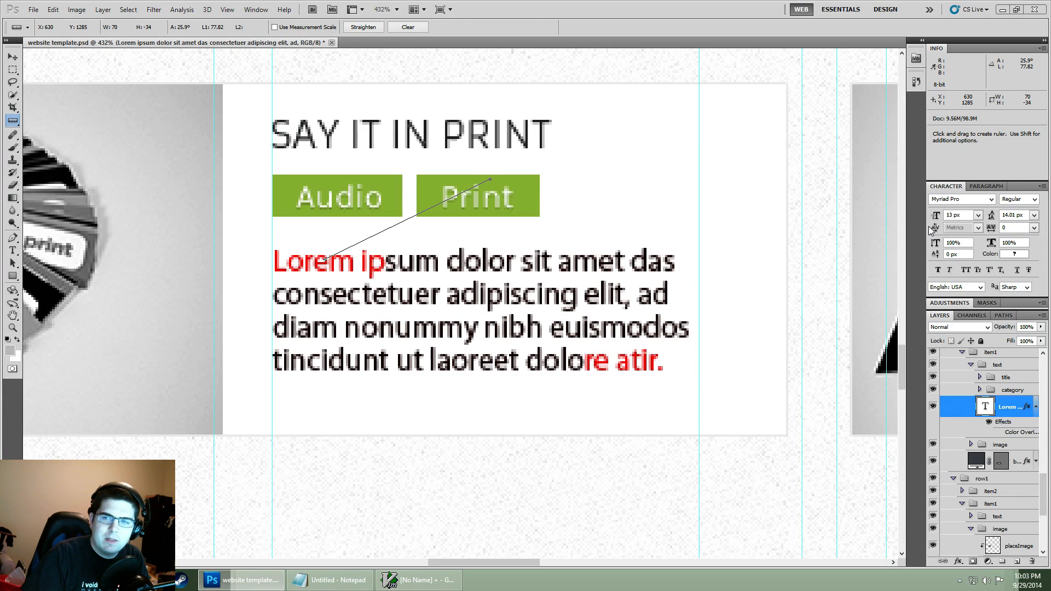